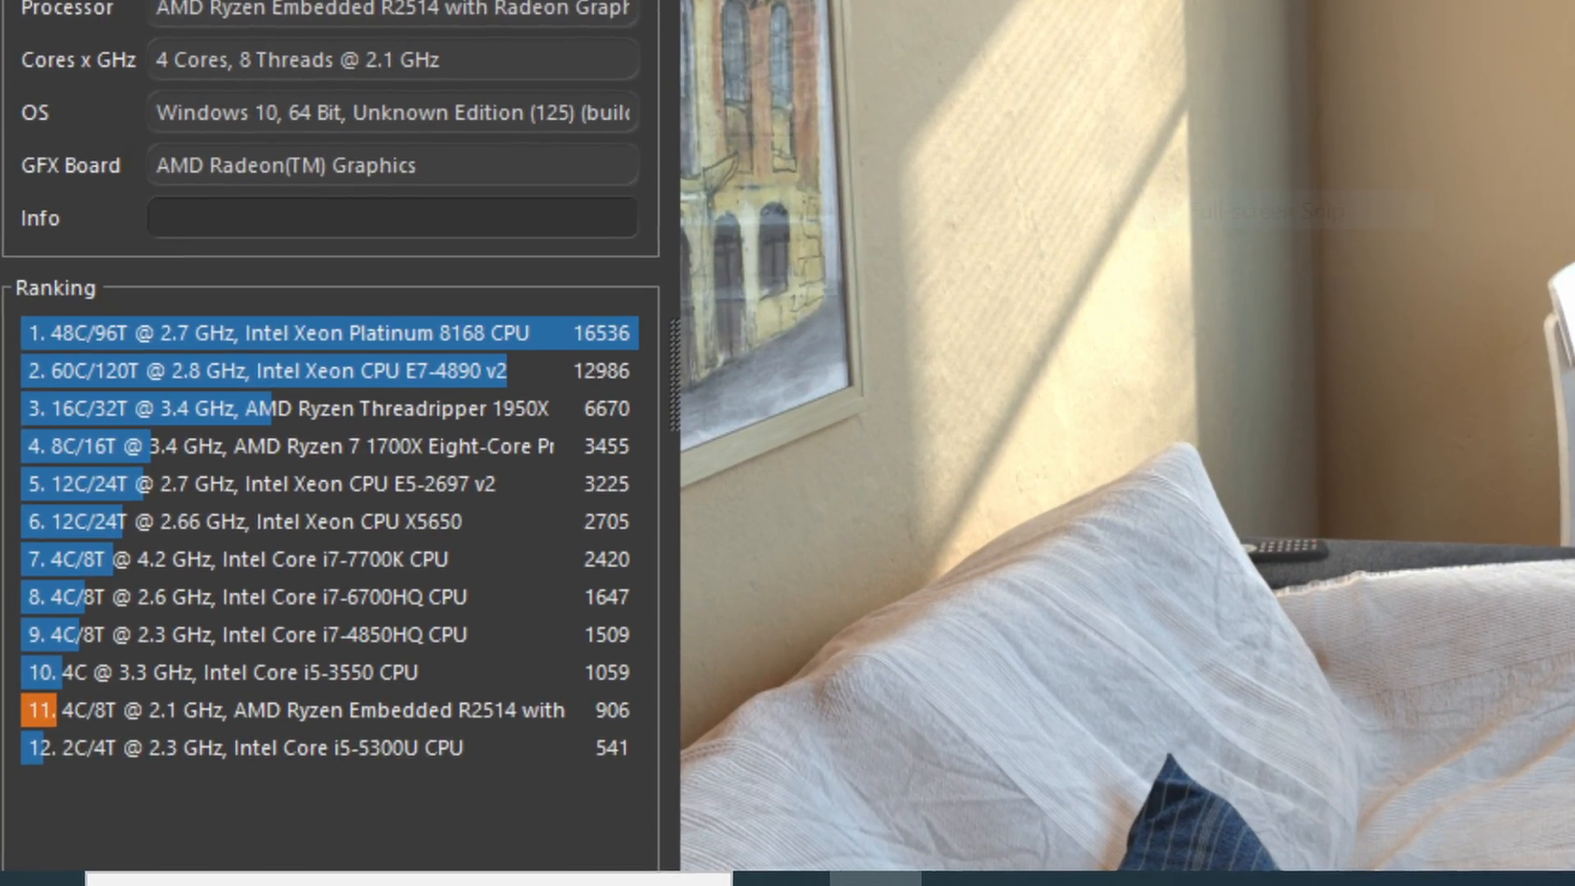
- Scroll the Cinebench R20 ranking to the Ryzen Embedded R2514 entry scoring 906
scroll("down", 3)
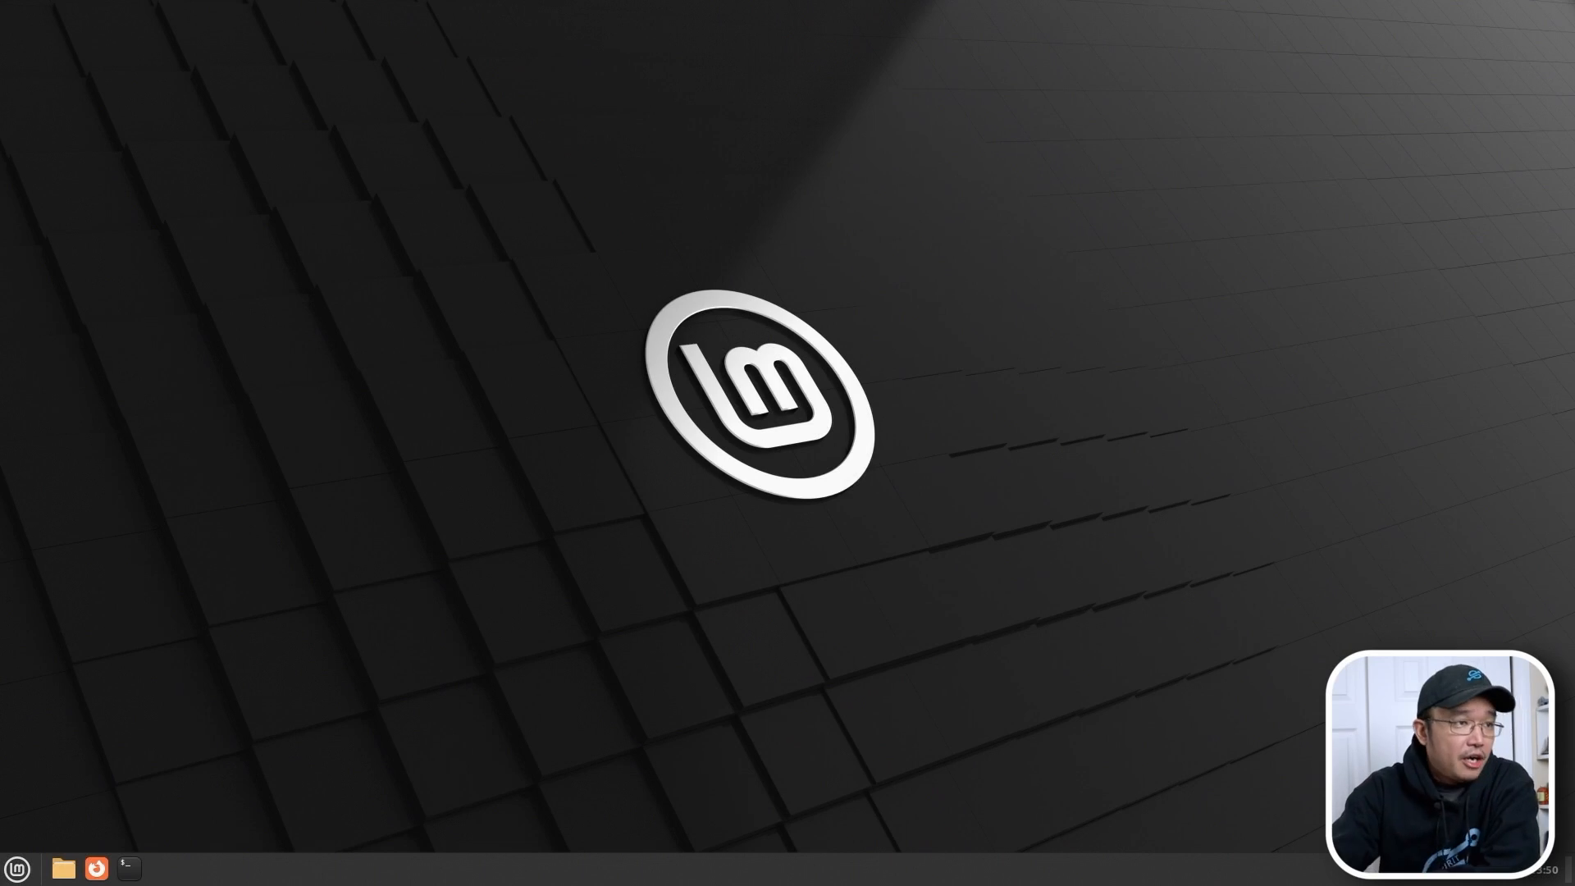
mouse_move(187, 843)
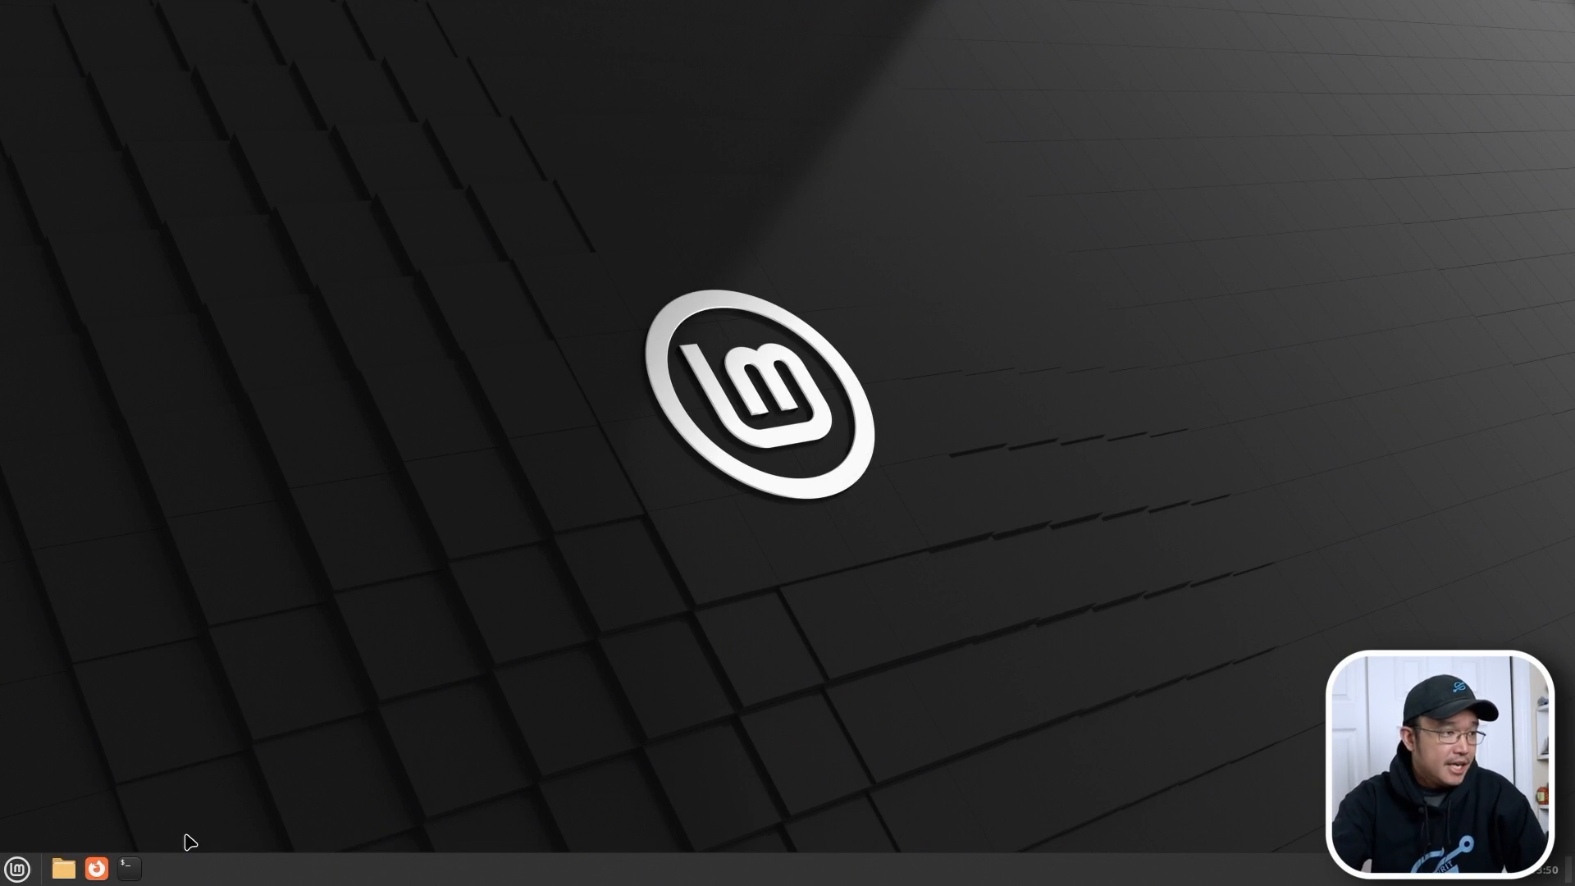
- Open a new terminal from the panel and move it to the top-left of the screen
left_click(126, 869)
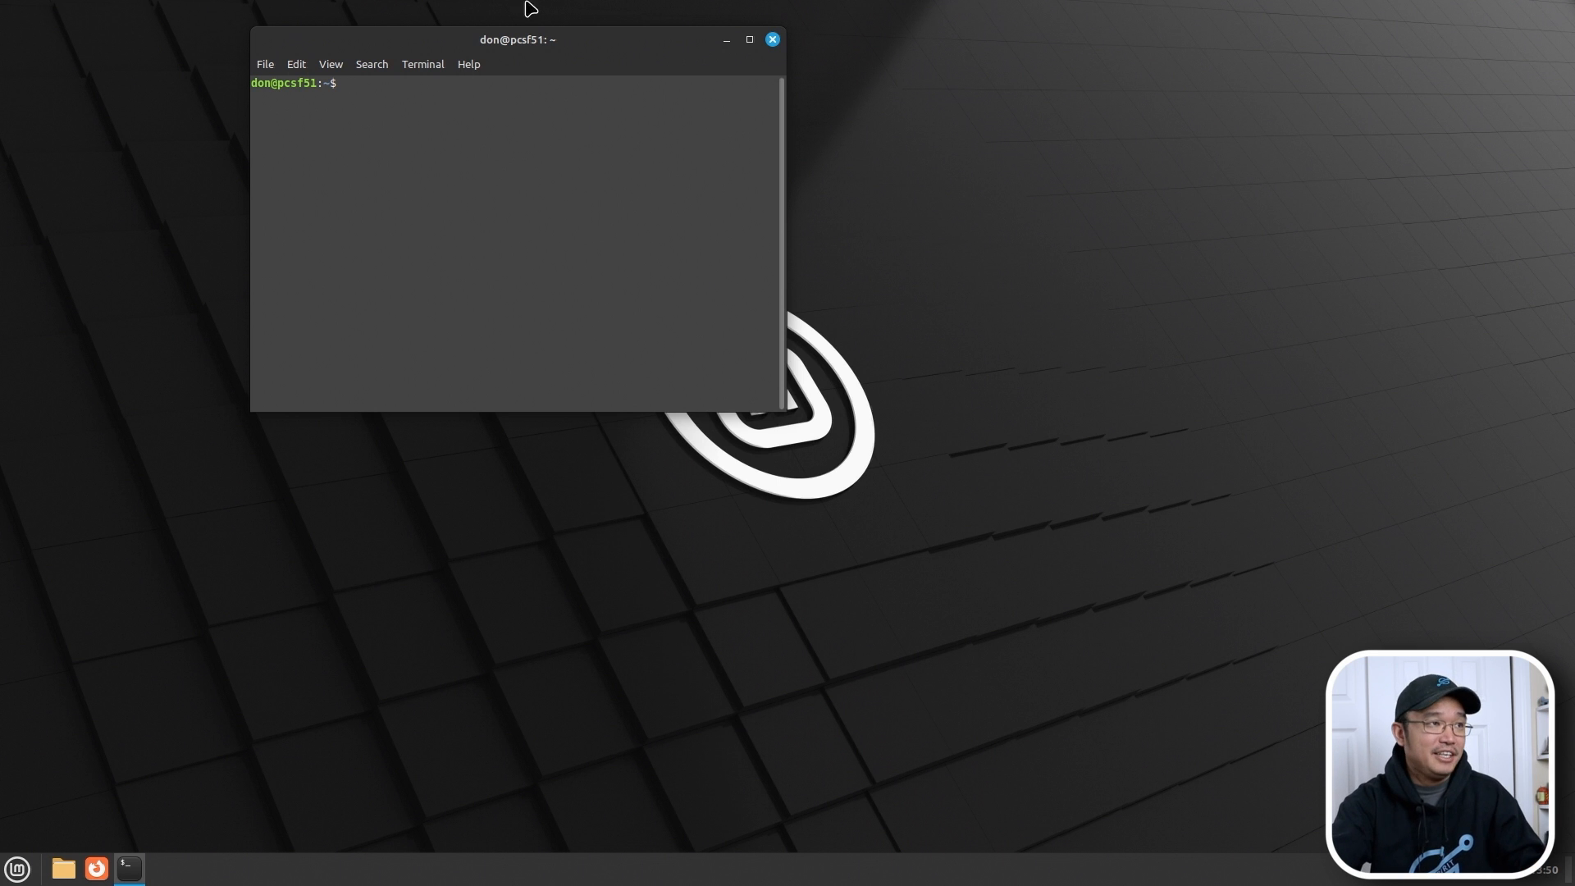
left_click_drag(516, 39, 295, 28)
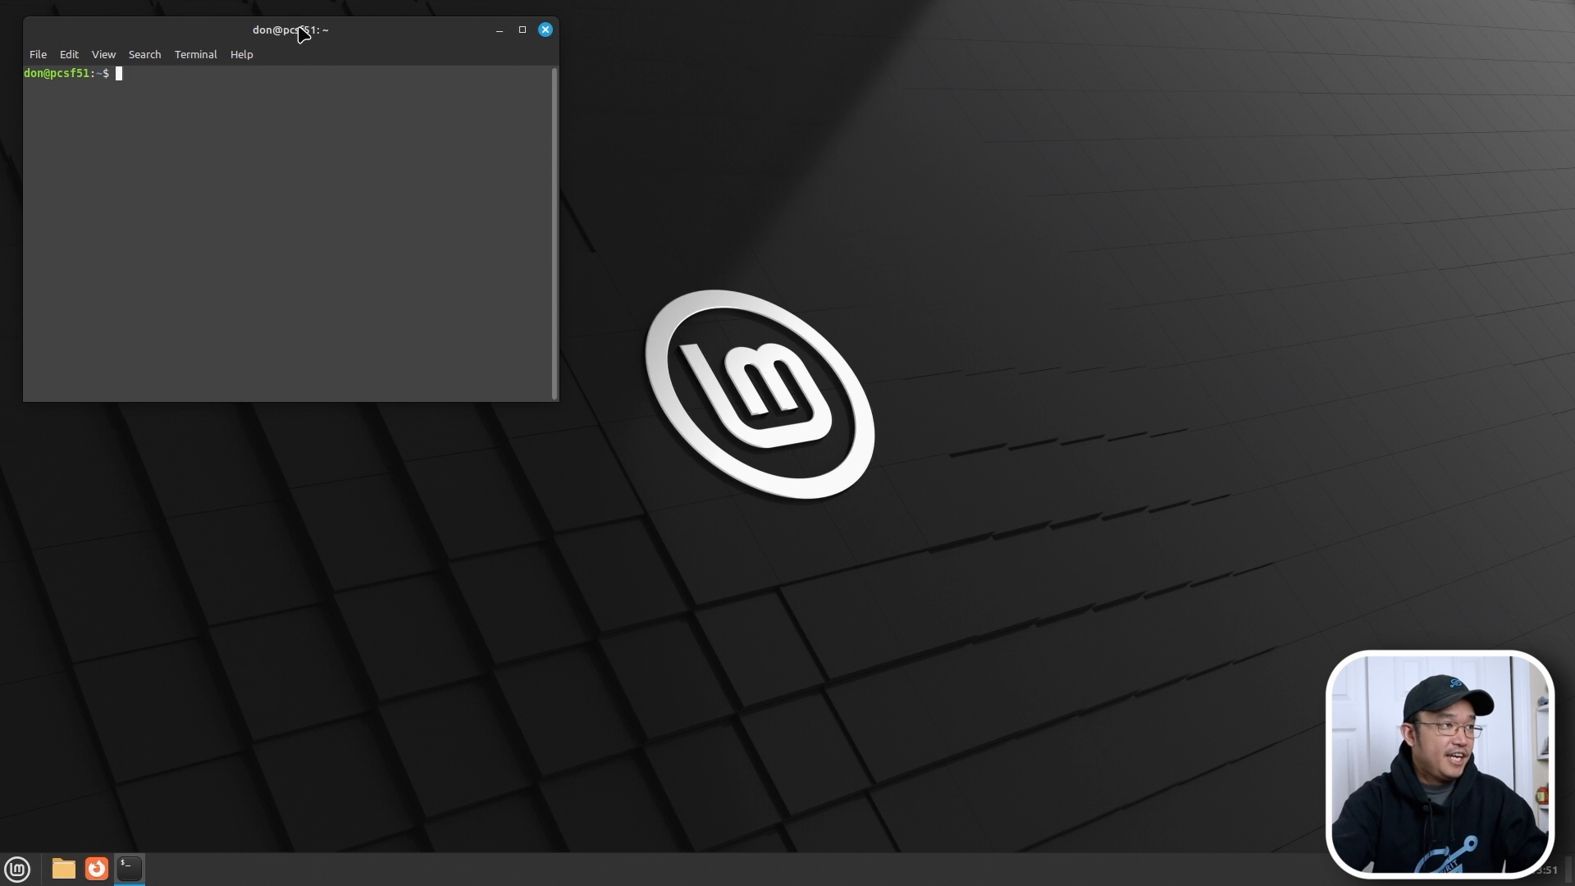
mouse_move(271, 141)
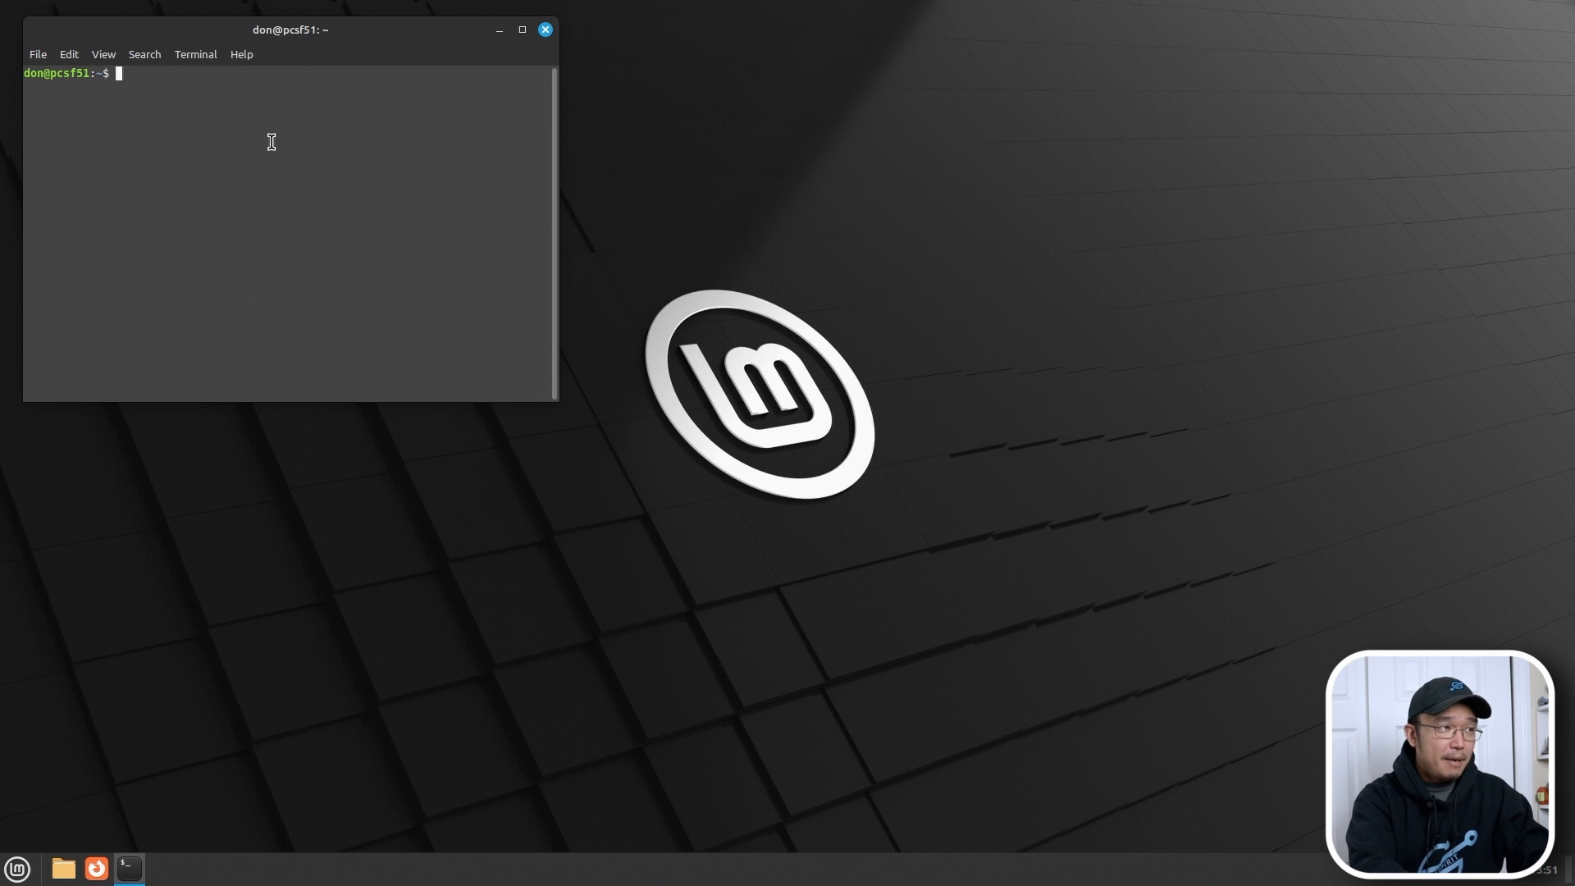
- Run turbostat as root to show per-core frequency and package power readings
type("turo")
type("sudo !!")
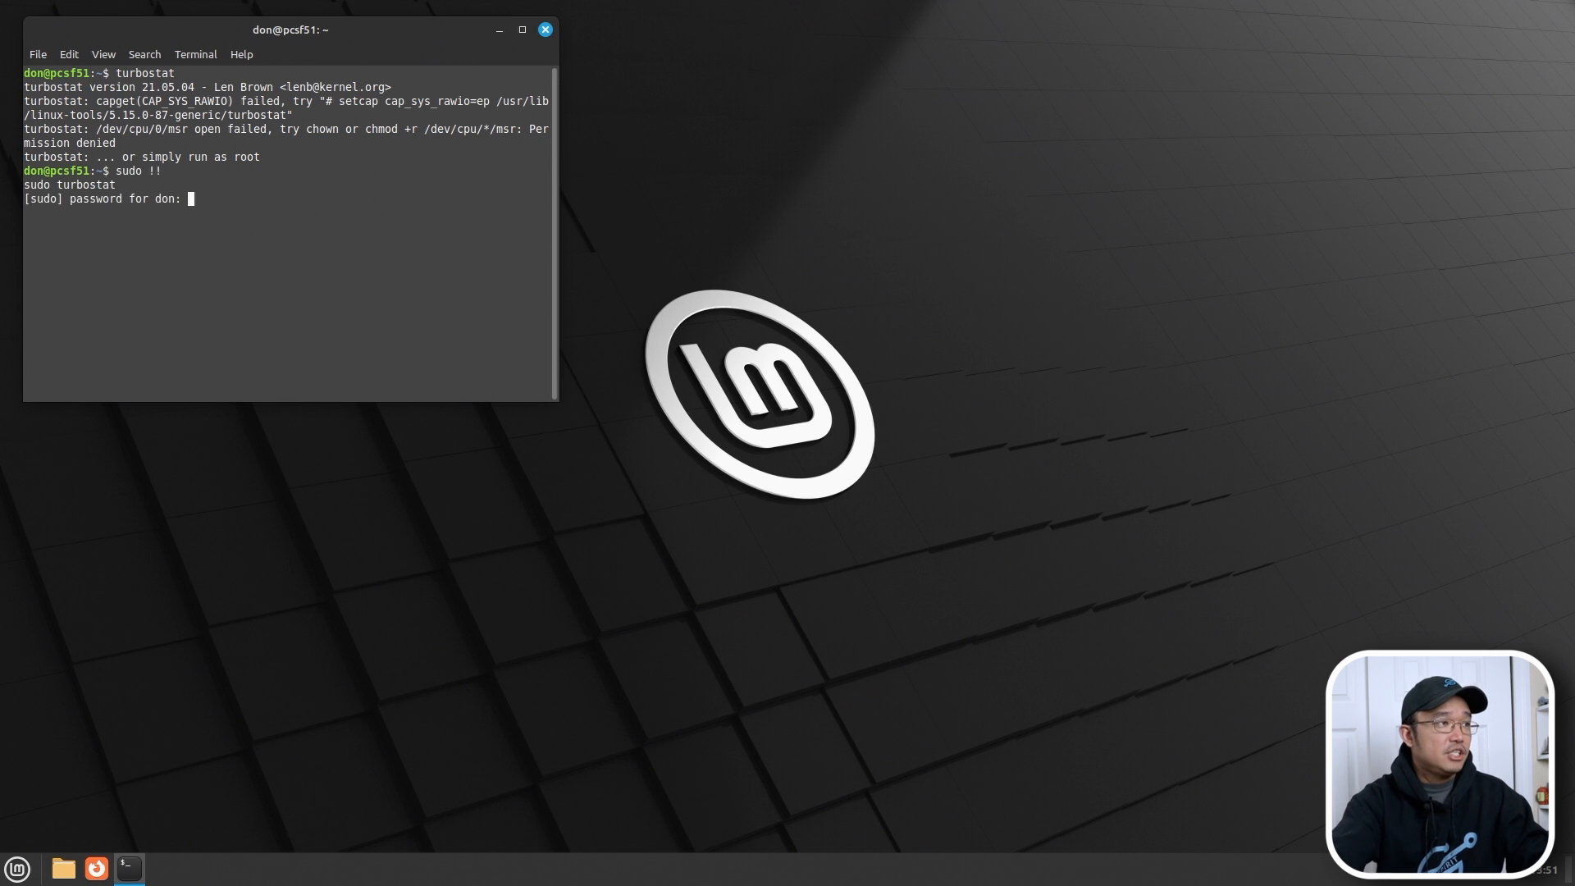
key("Return")
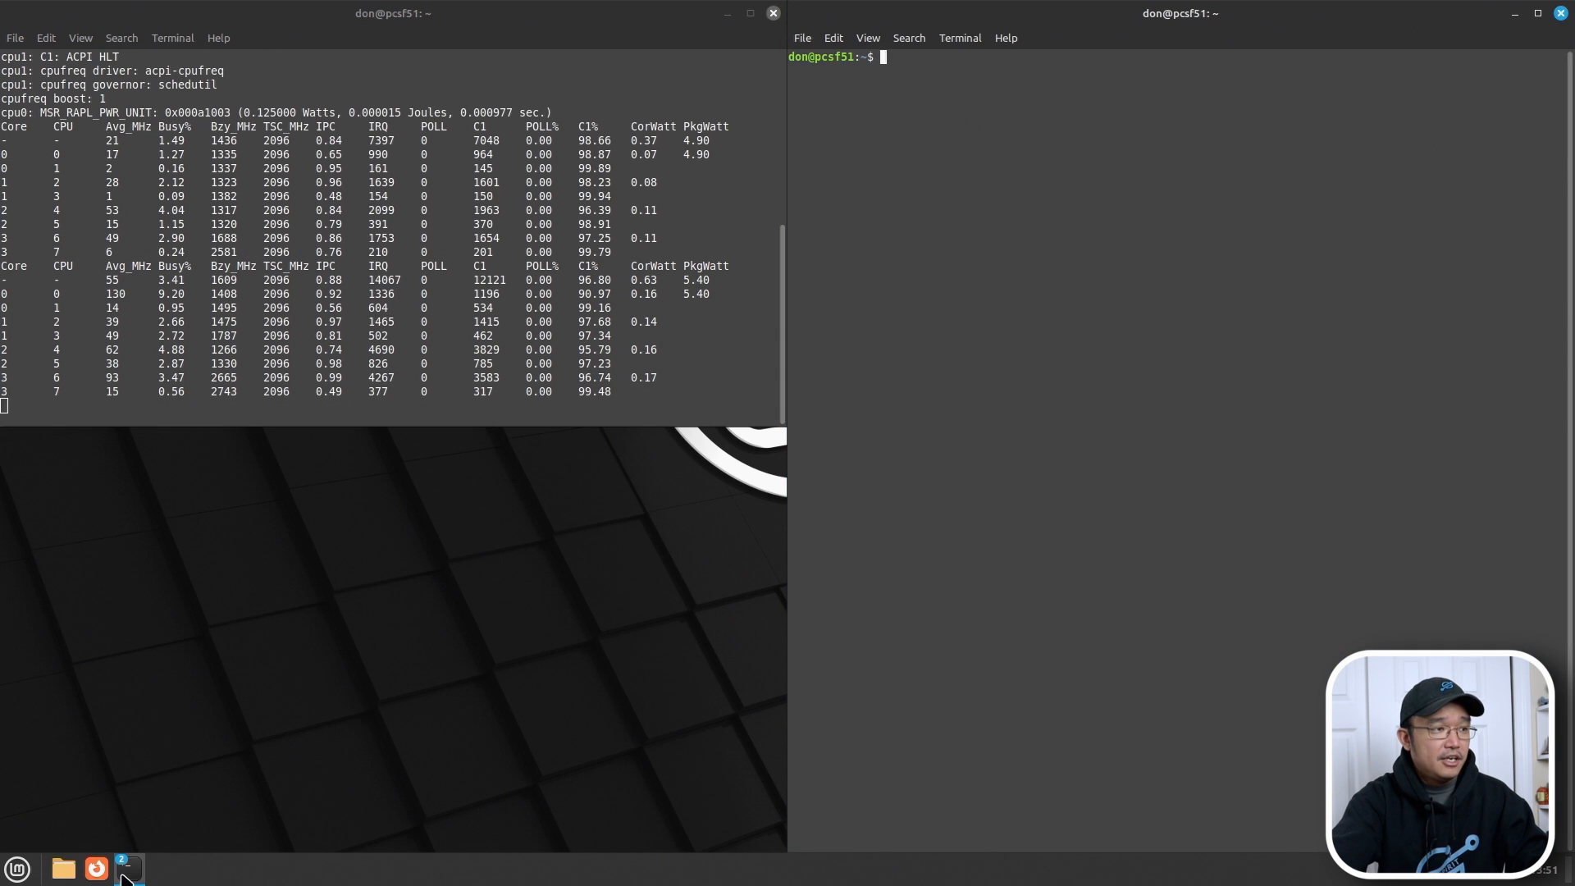
- Open a third terminal via the panel's New Window option and begin the turbostat graph command
right_click(125, 868)
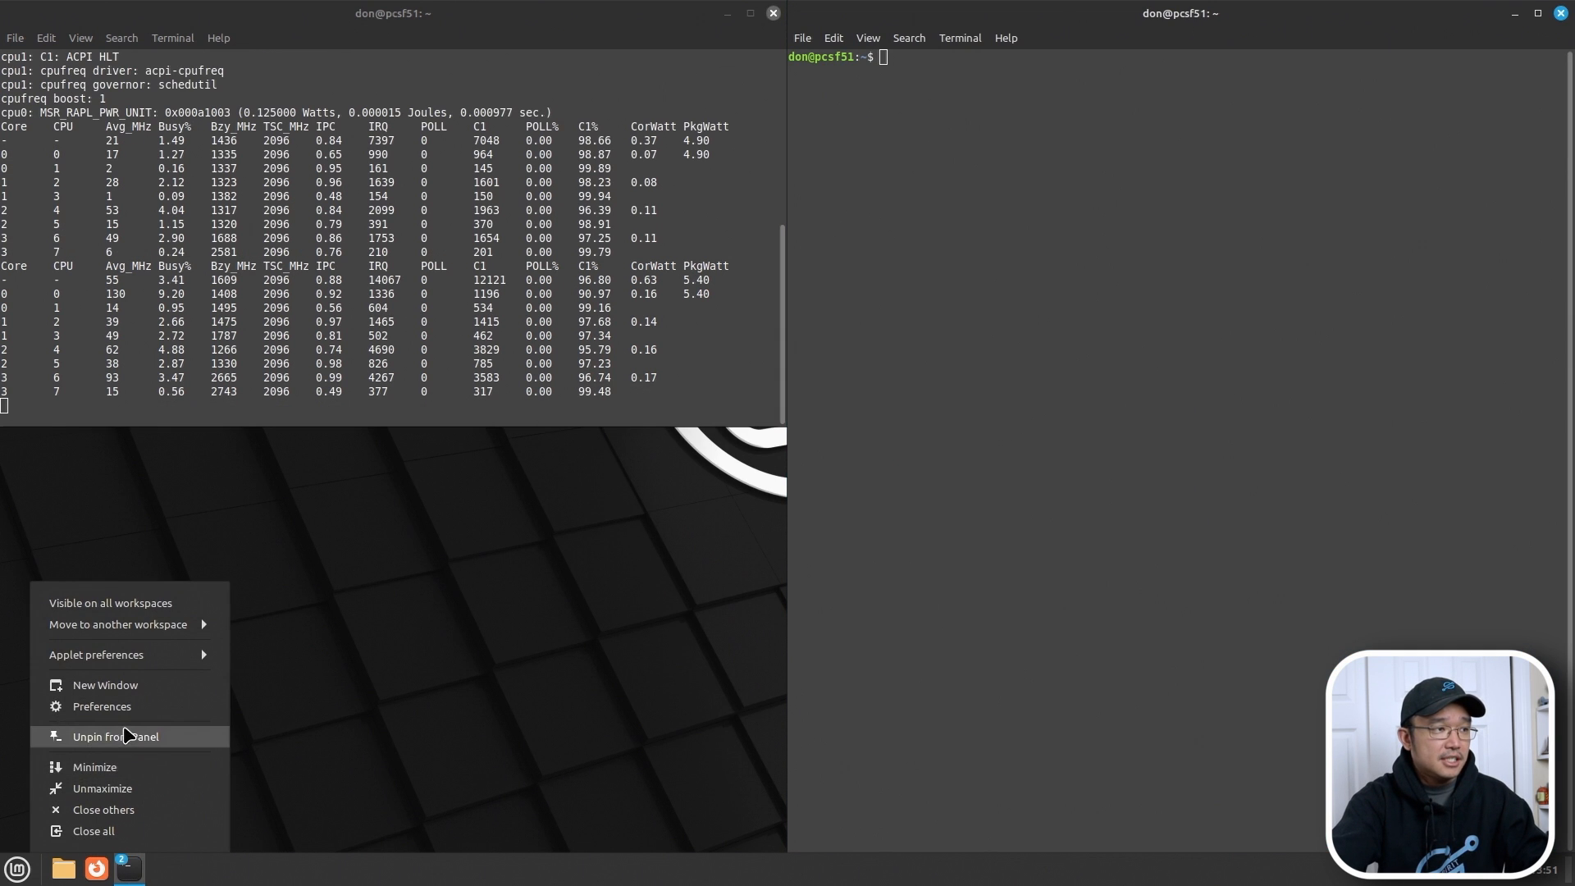
left_click(105, 685)
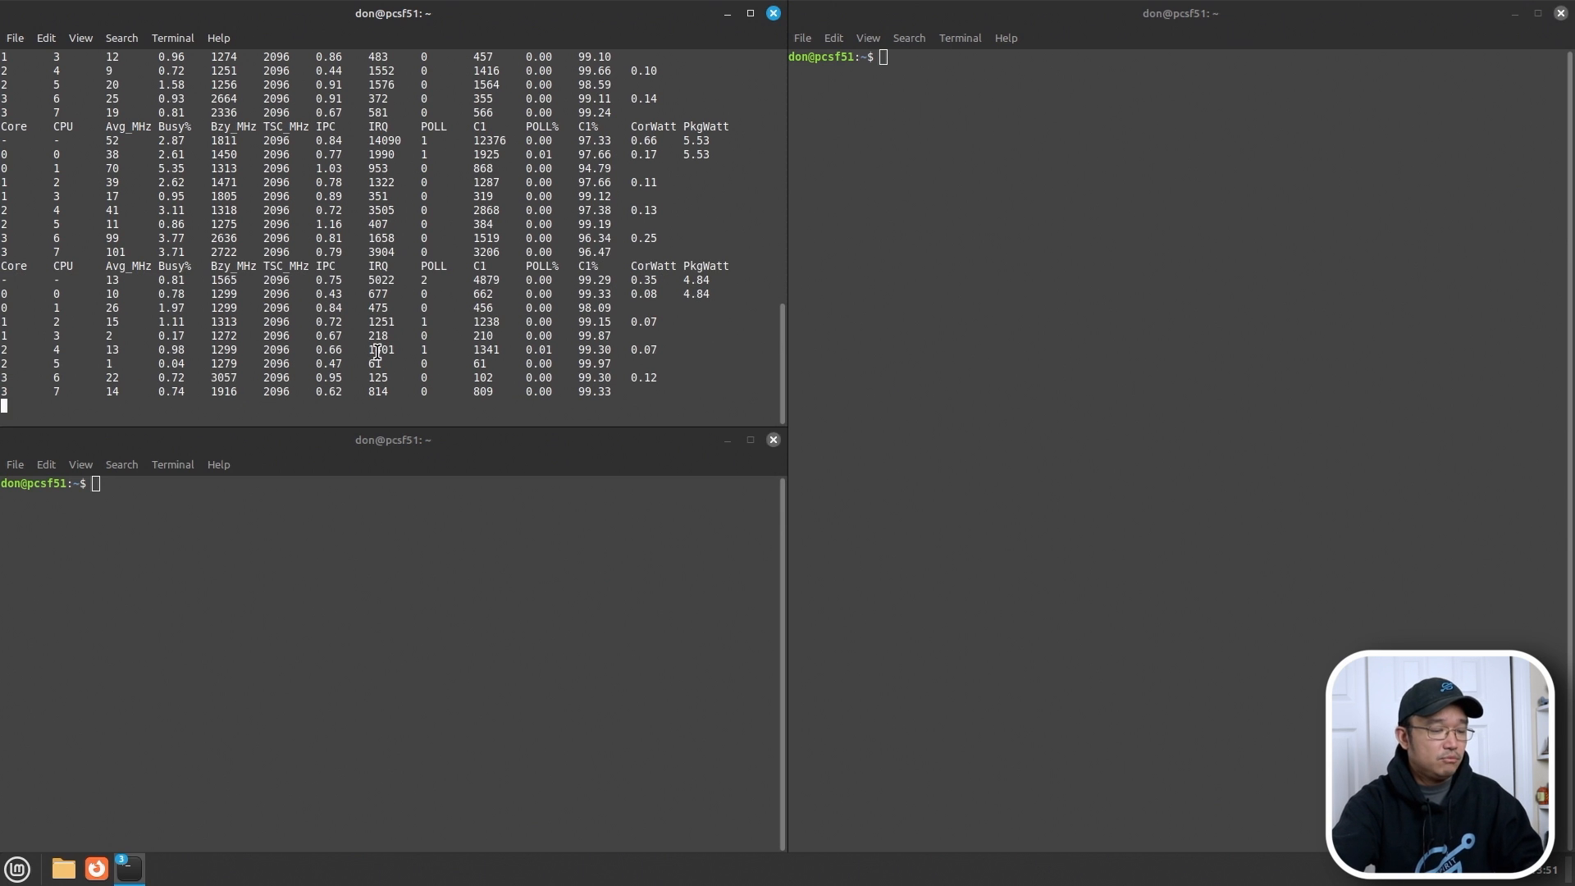
type("turbostat")
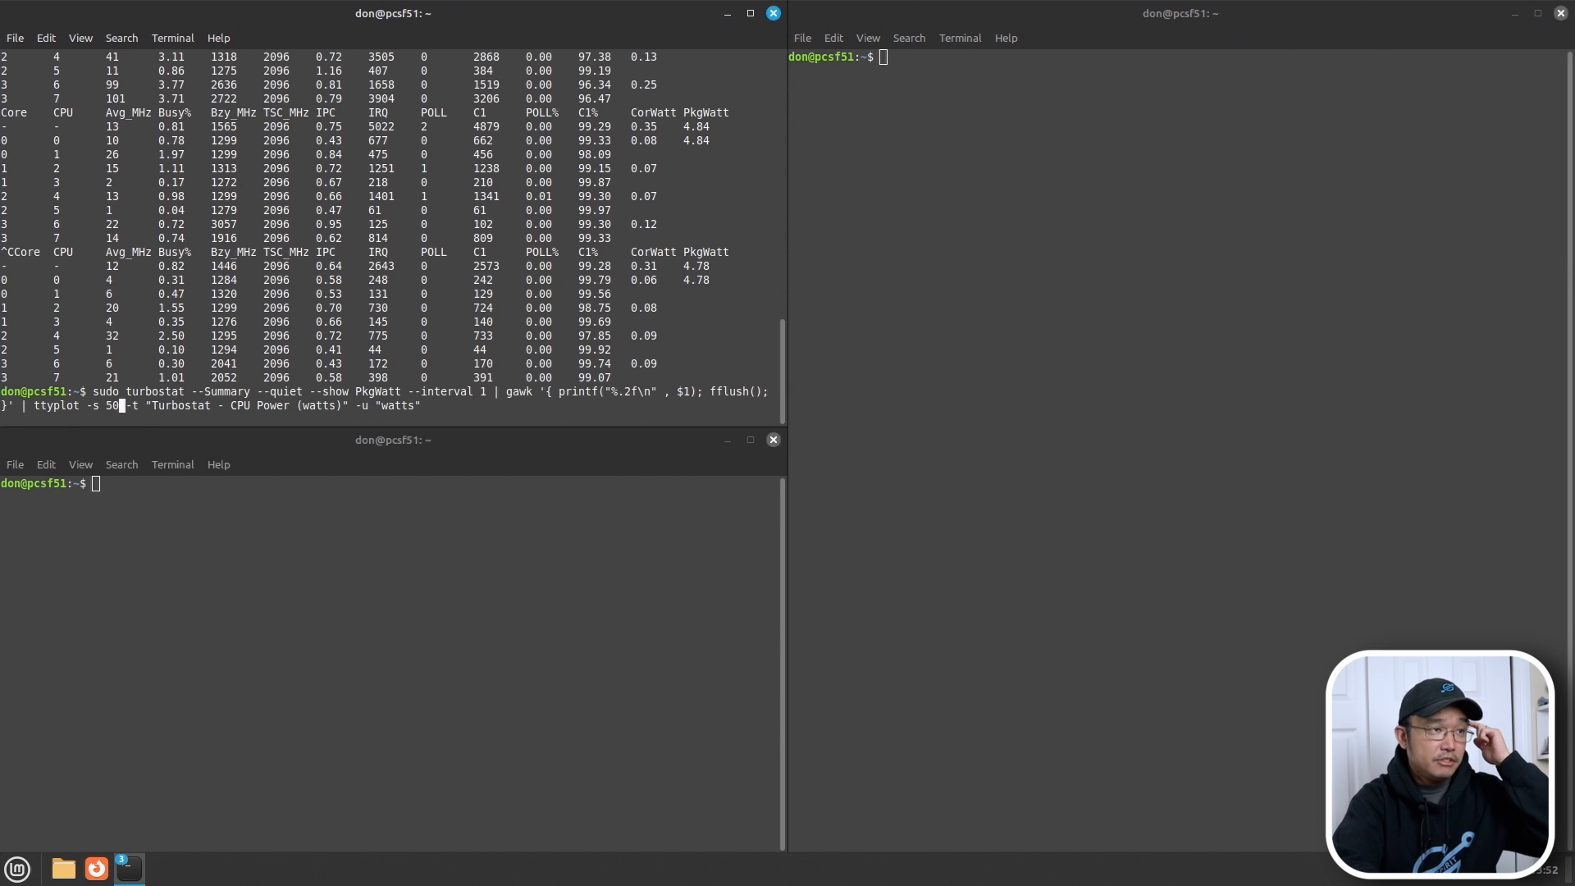
- Start the live ttyplot graph of CPU package power piped from sudo turbostat --show PkgWatt
key("Return")
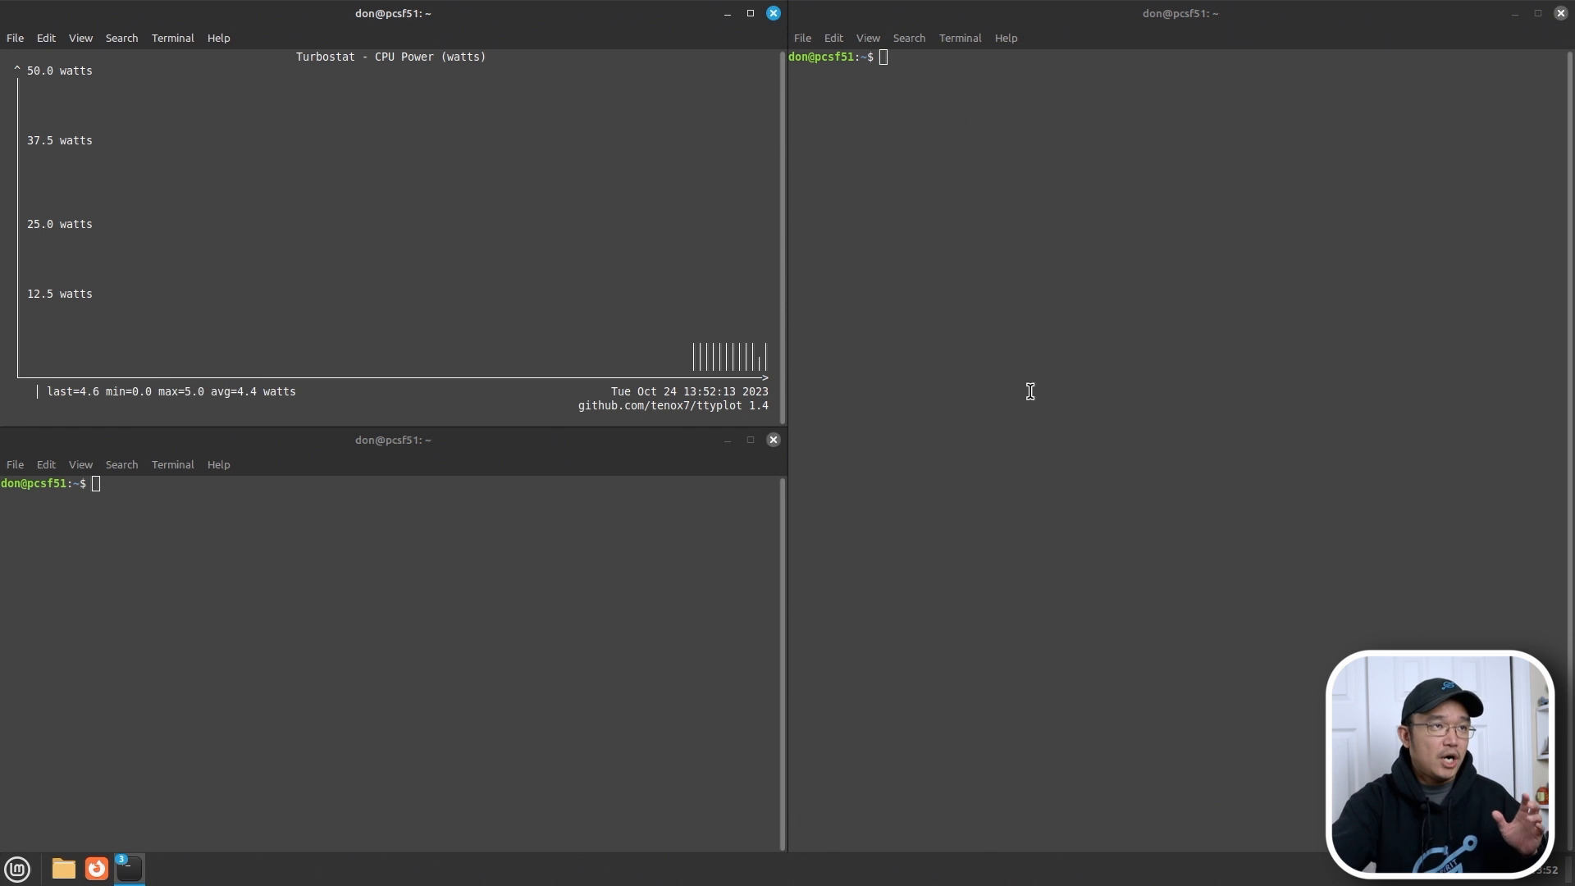
type("s")
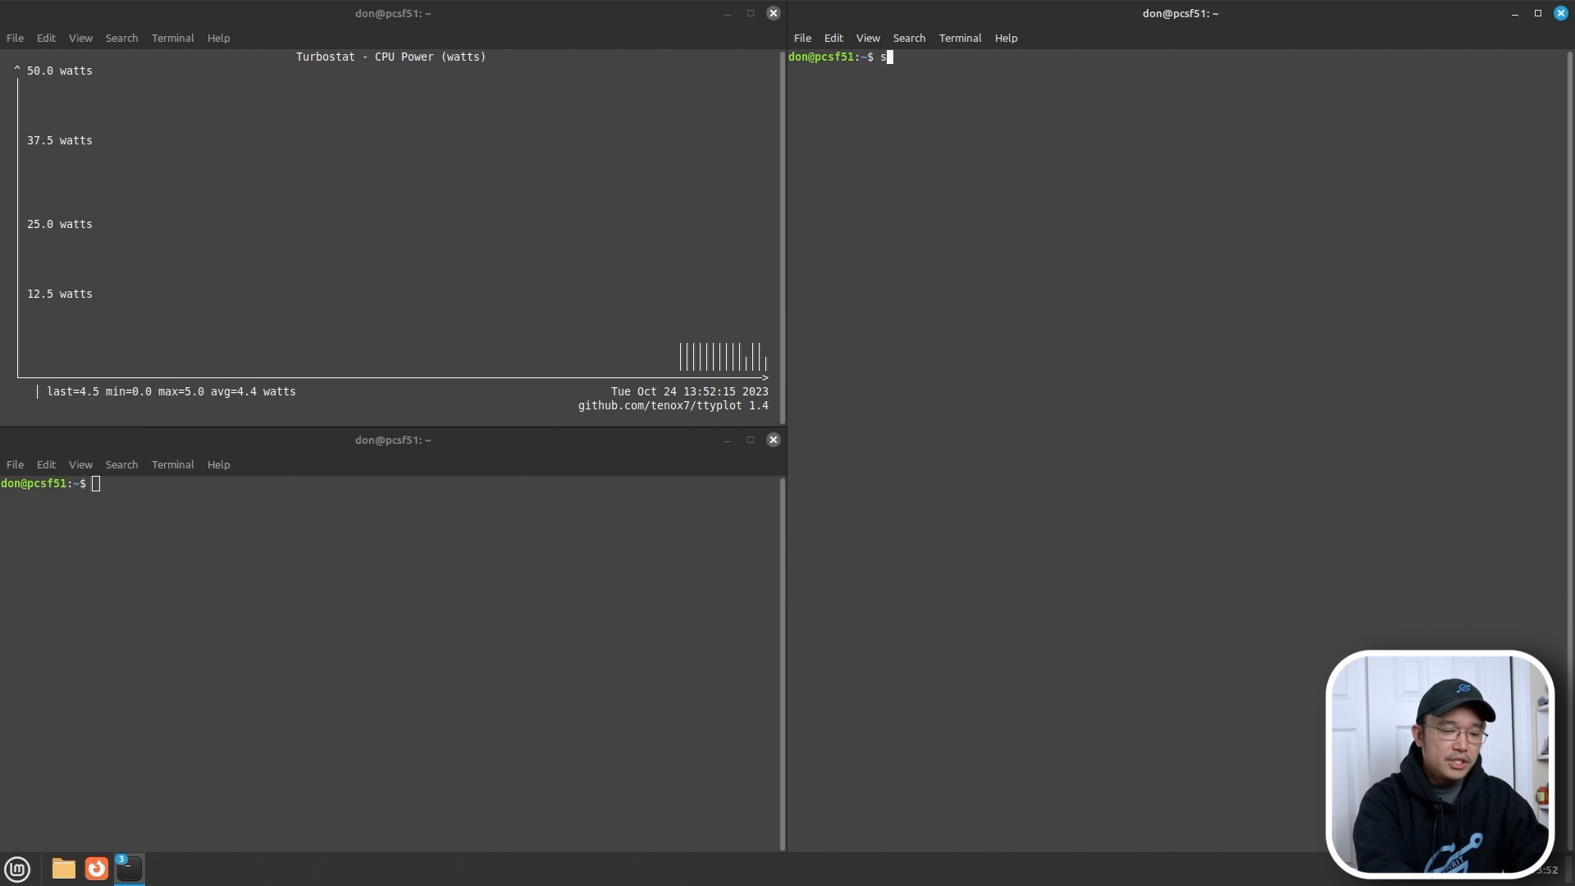
- Launch s-tui in the right terminal and switch it to Stress mode, loading all eight cores
type("-tui")
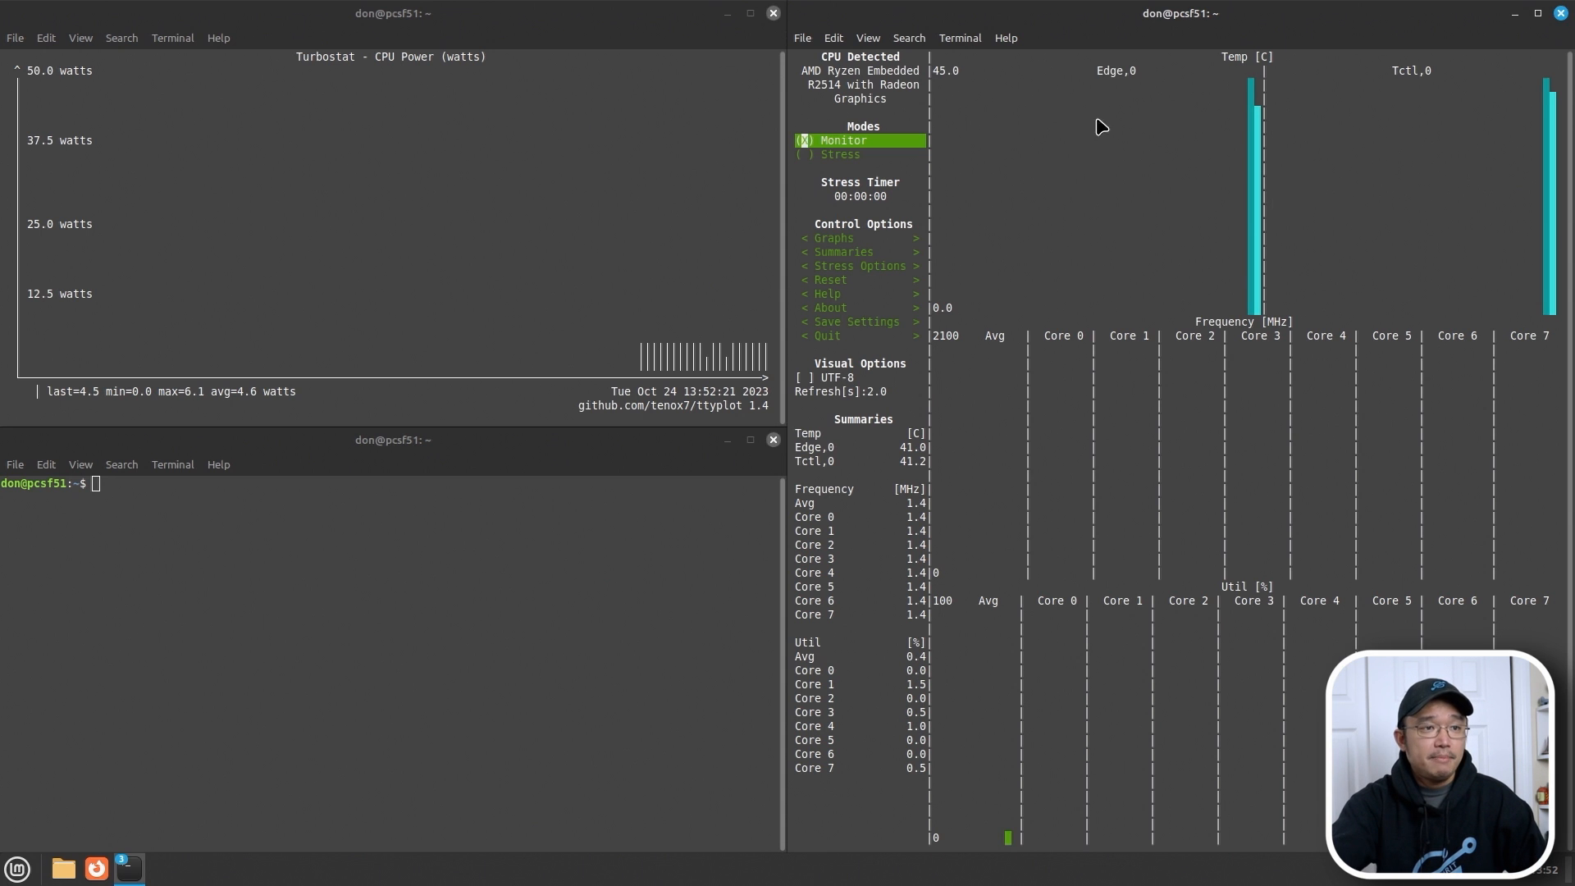
mouse_move(1148, 748)
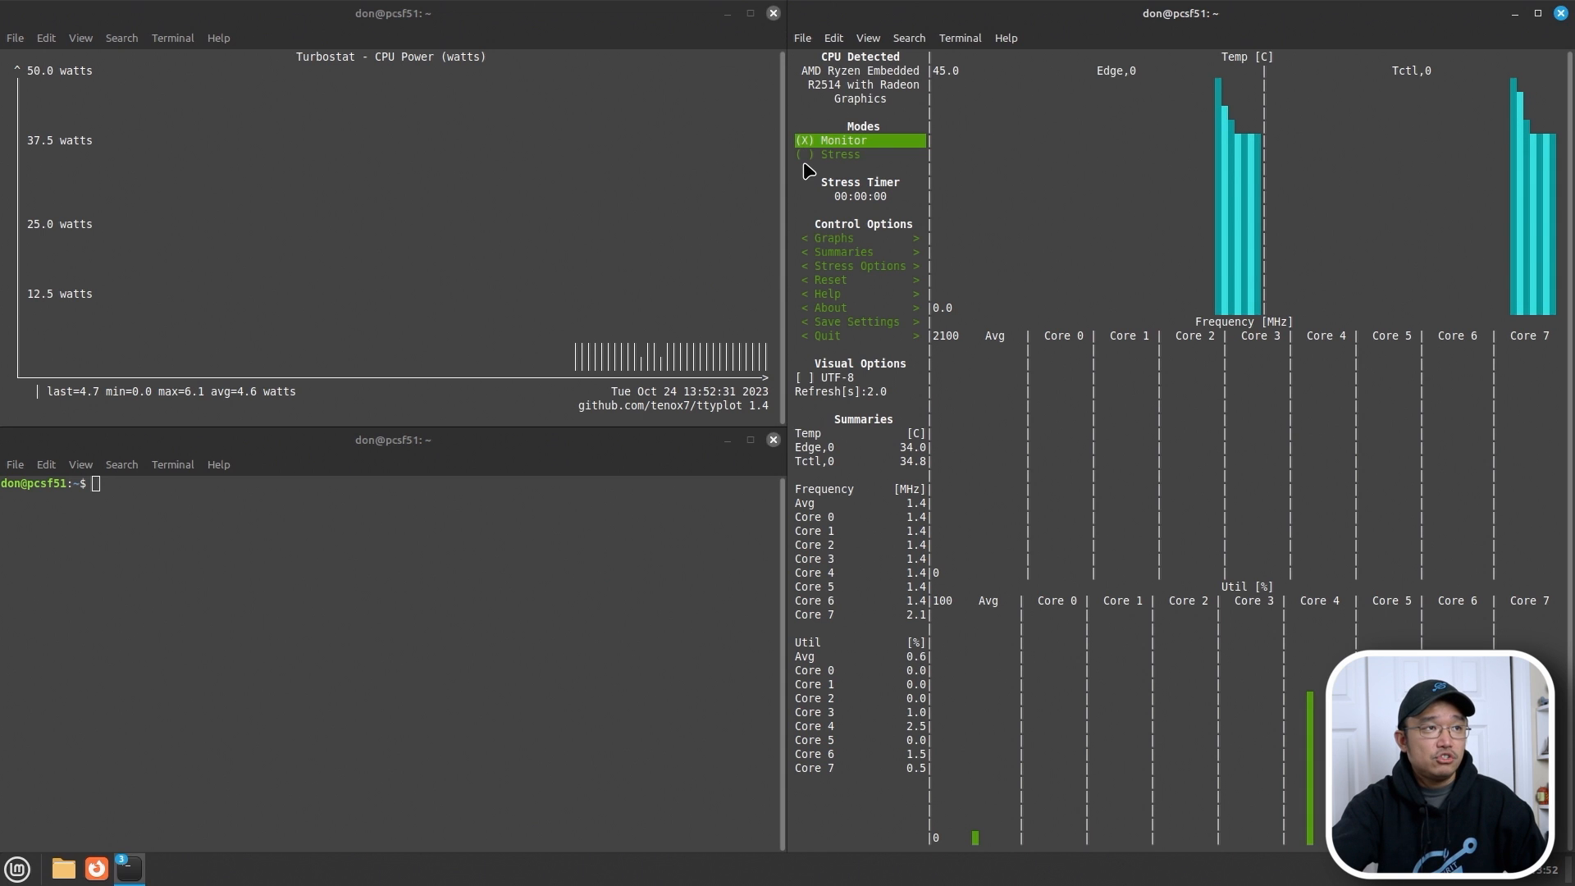
left_click(839, 154)
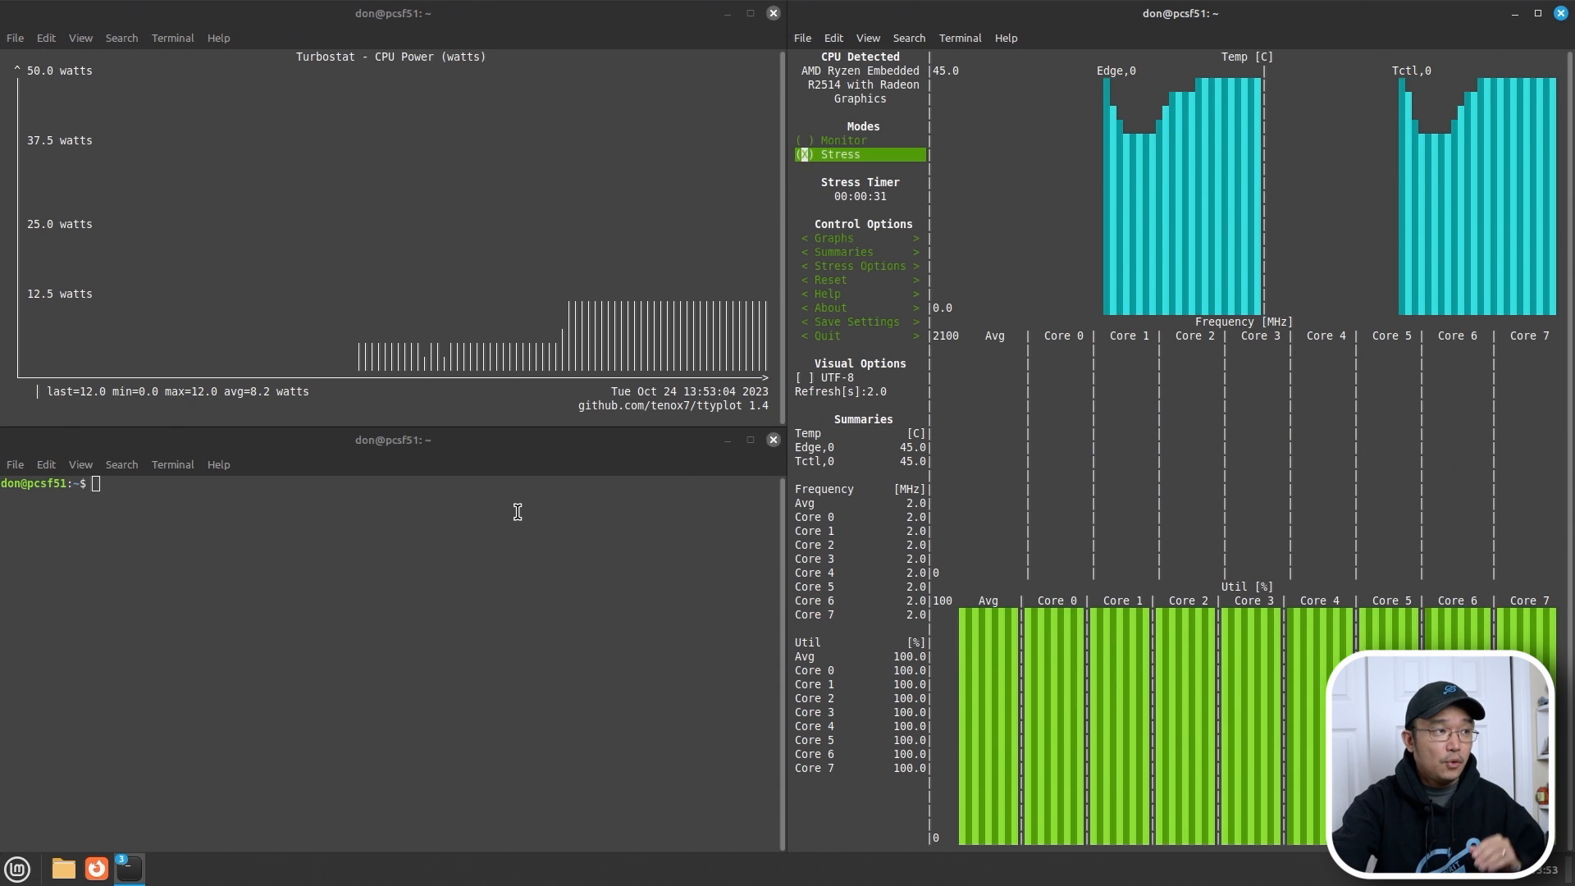
type("cd Downloads/")
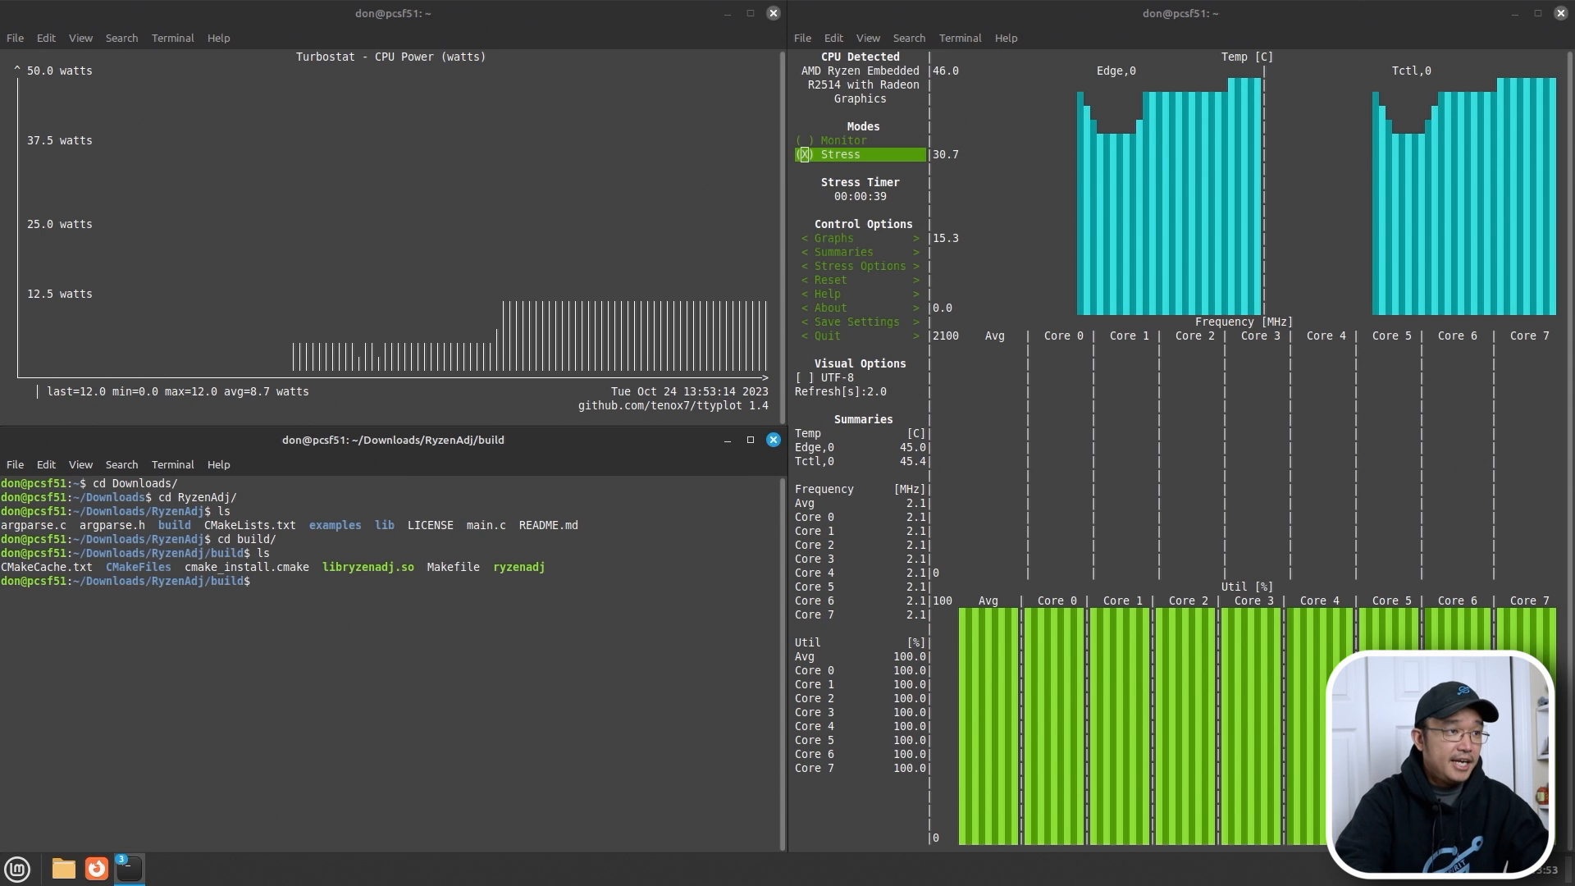
- Run sudo ./ryzenadj -a 45000 -b 45000 -c 45000 to raise the stapm, fast and slow limits
type("sudo ./ryzenadj -a 45000 -b 45000 -c 45000")
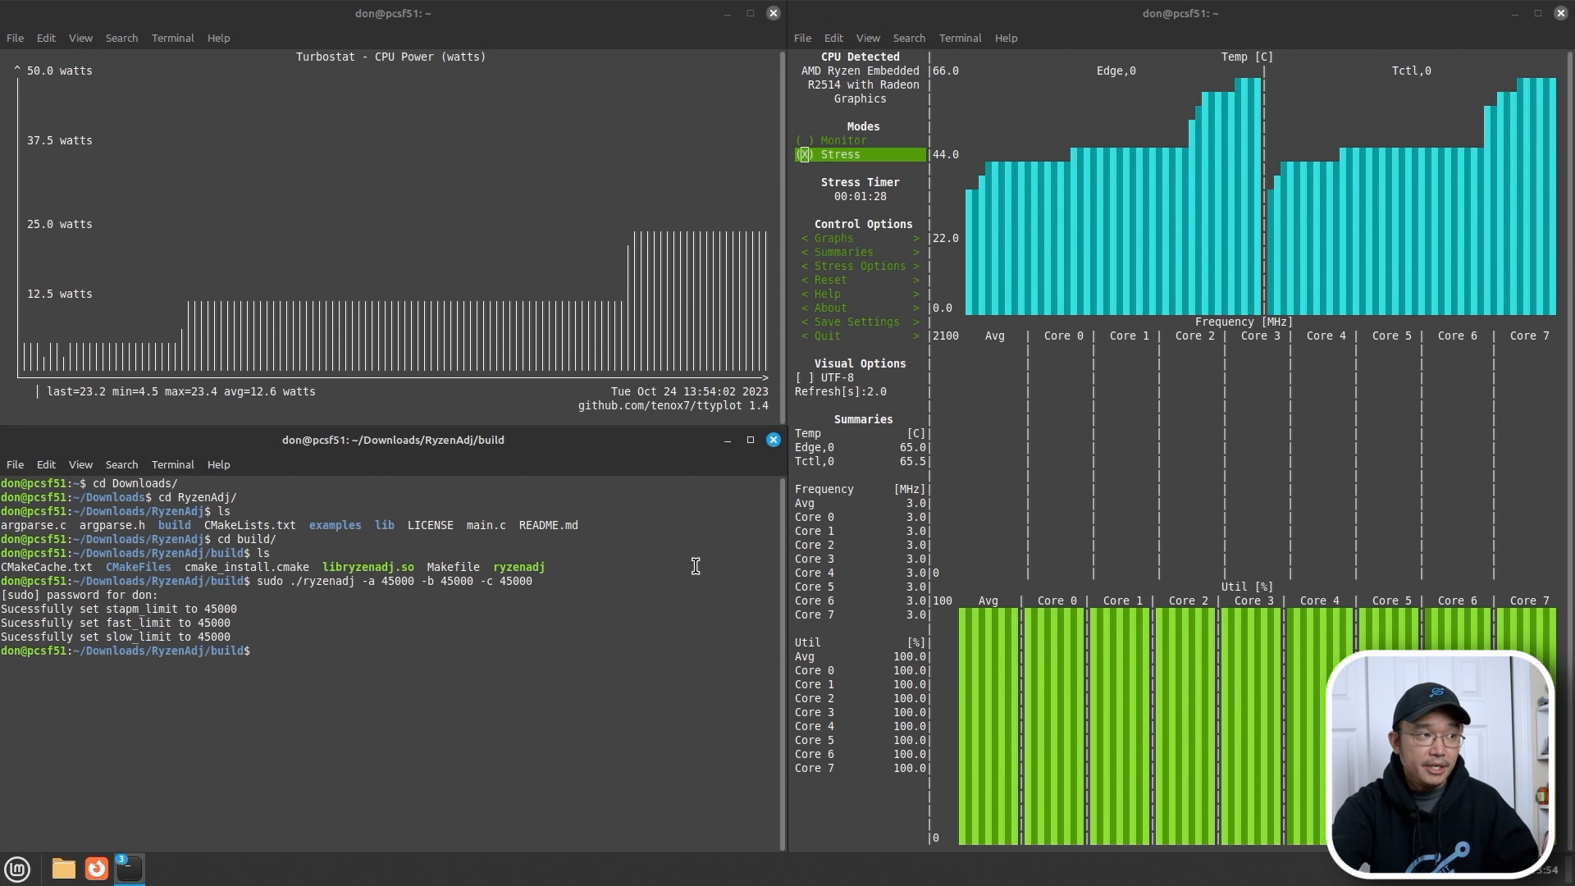
mouse_move(630, 444)
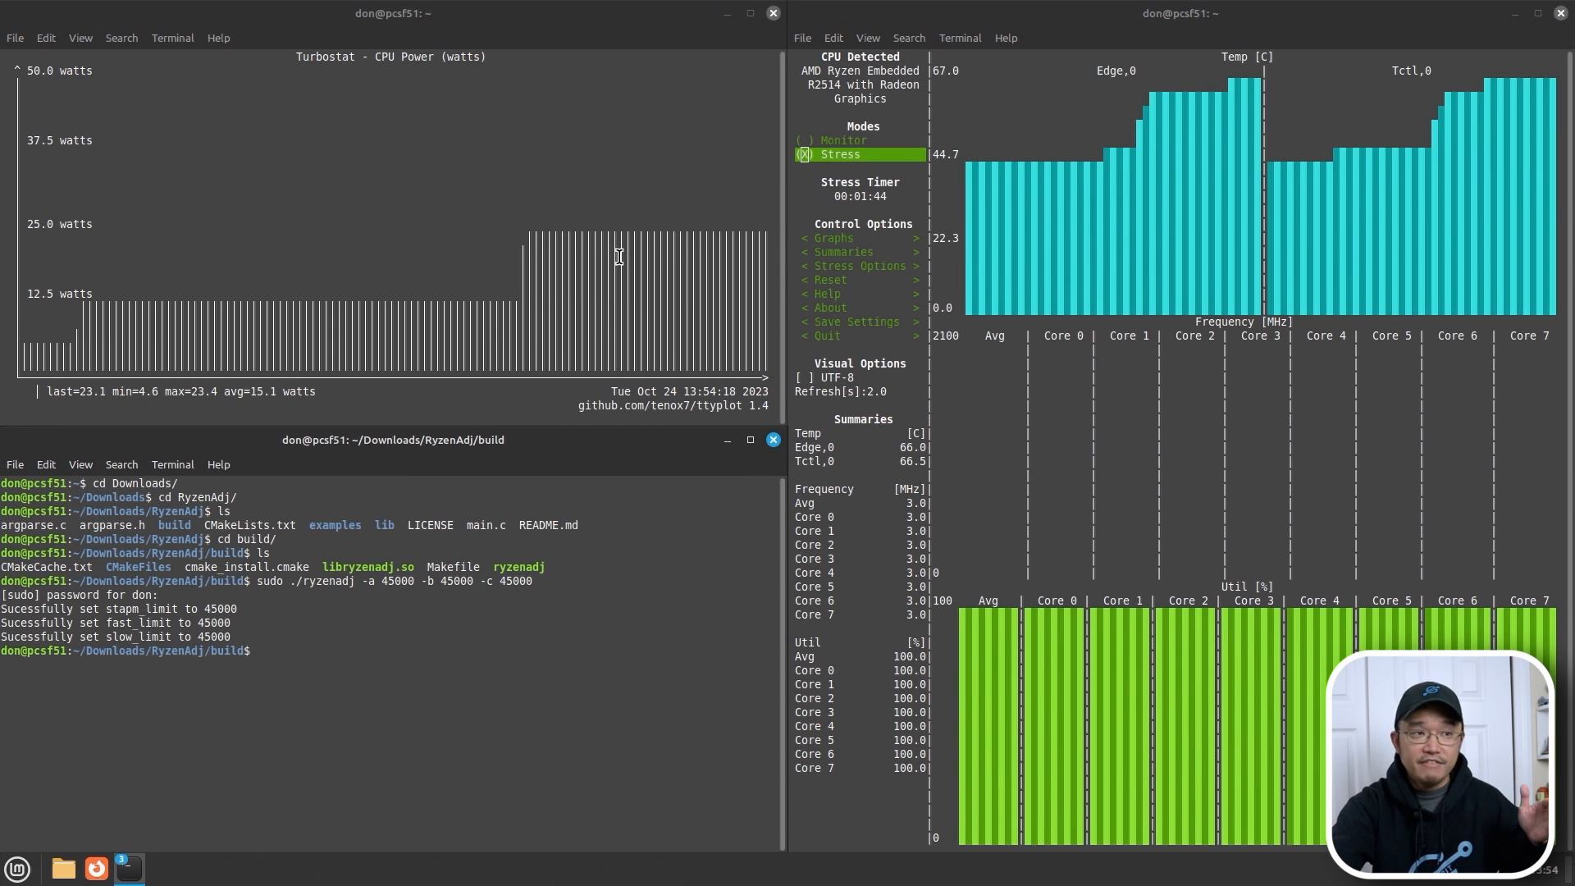
mouse_move(574, 665)
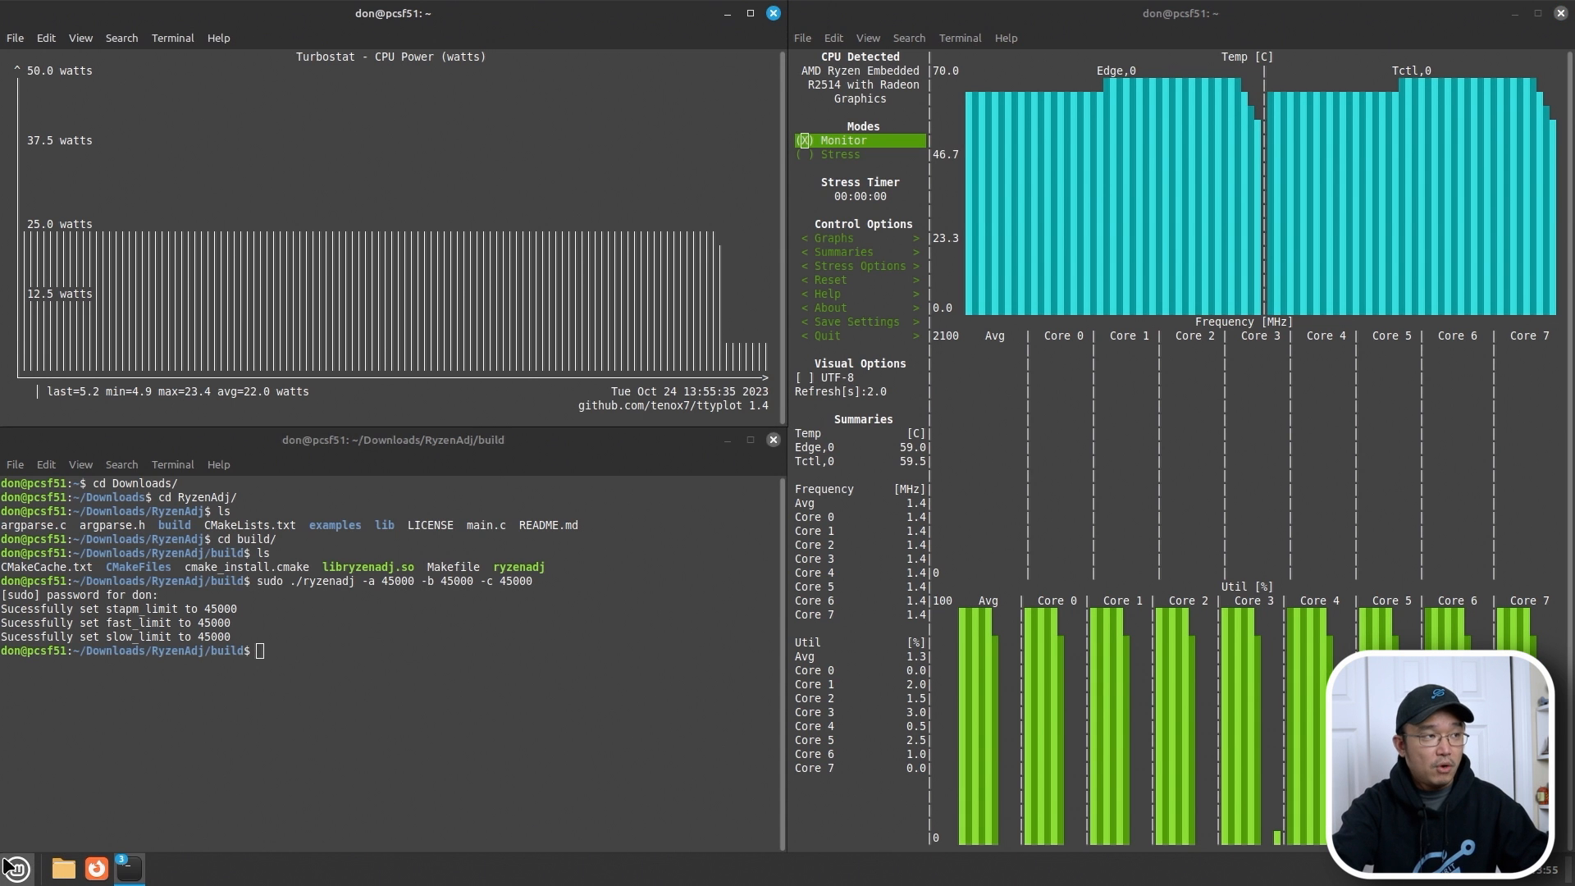
- Bring up the Steam game library with Dead Cells selected
left_click(15, 868)
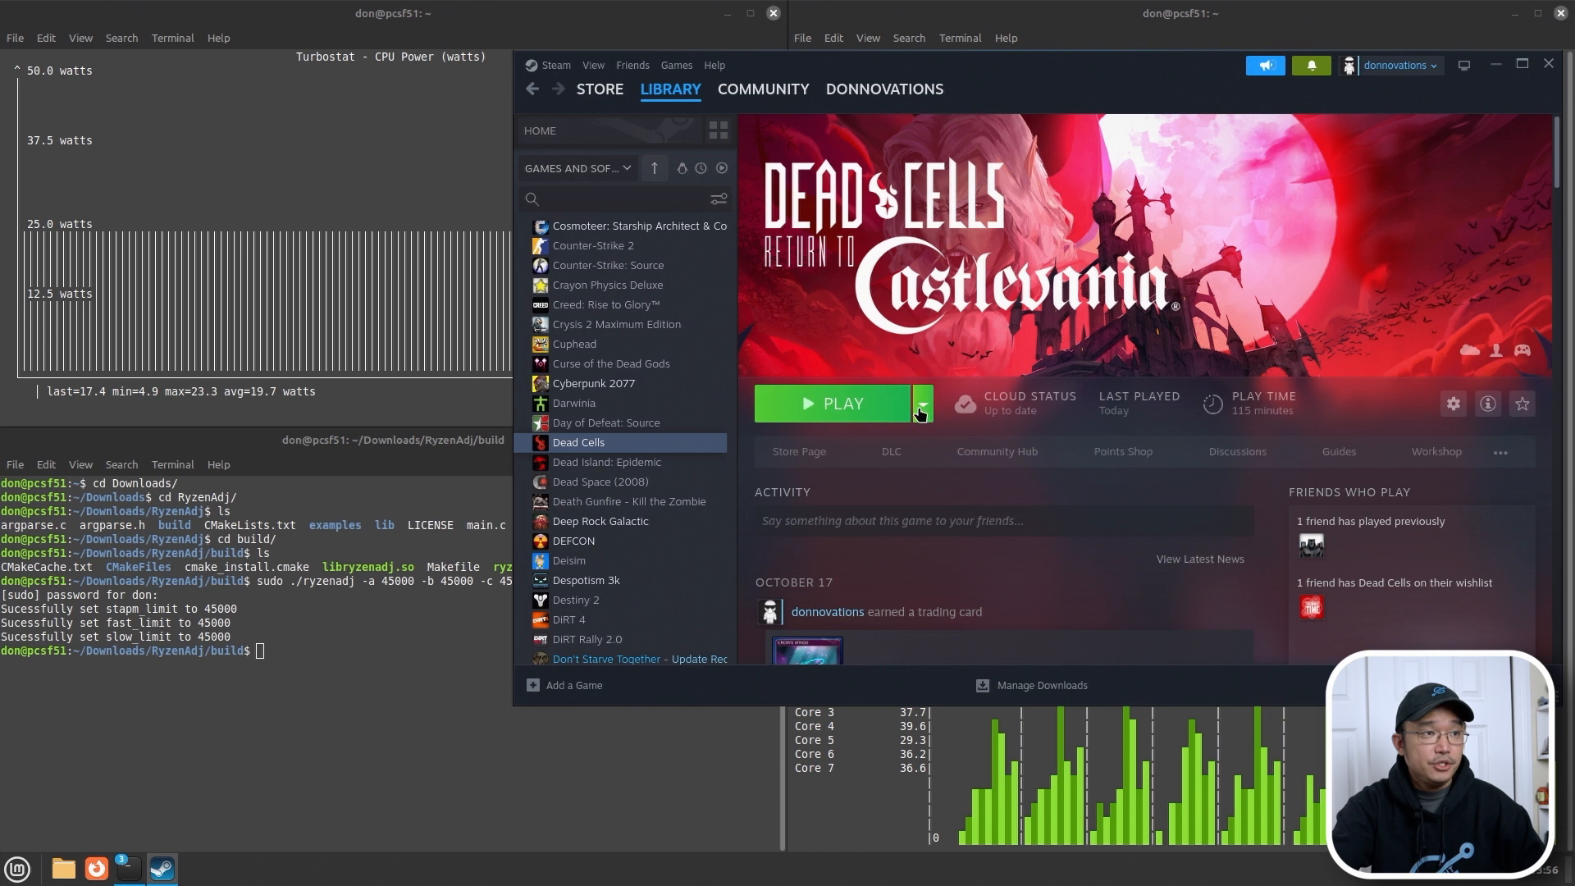
- Launch Dead Cells from its Steam library page with the green PLAY button
left_click(842, 403)
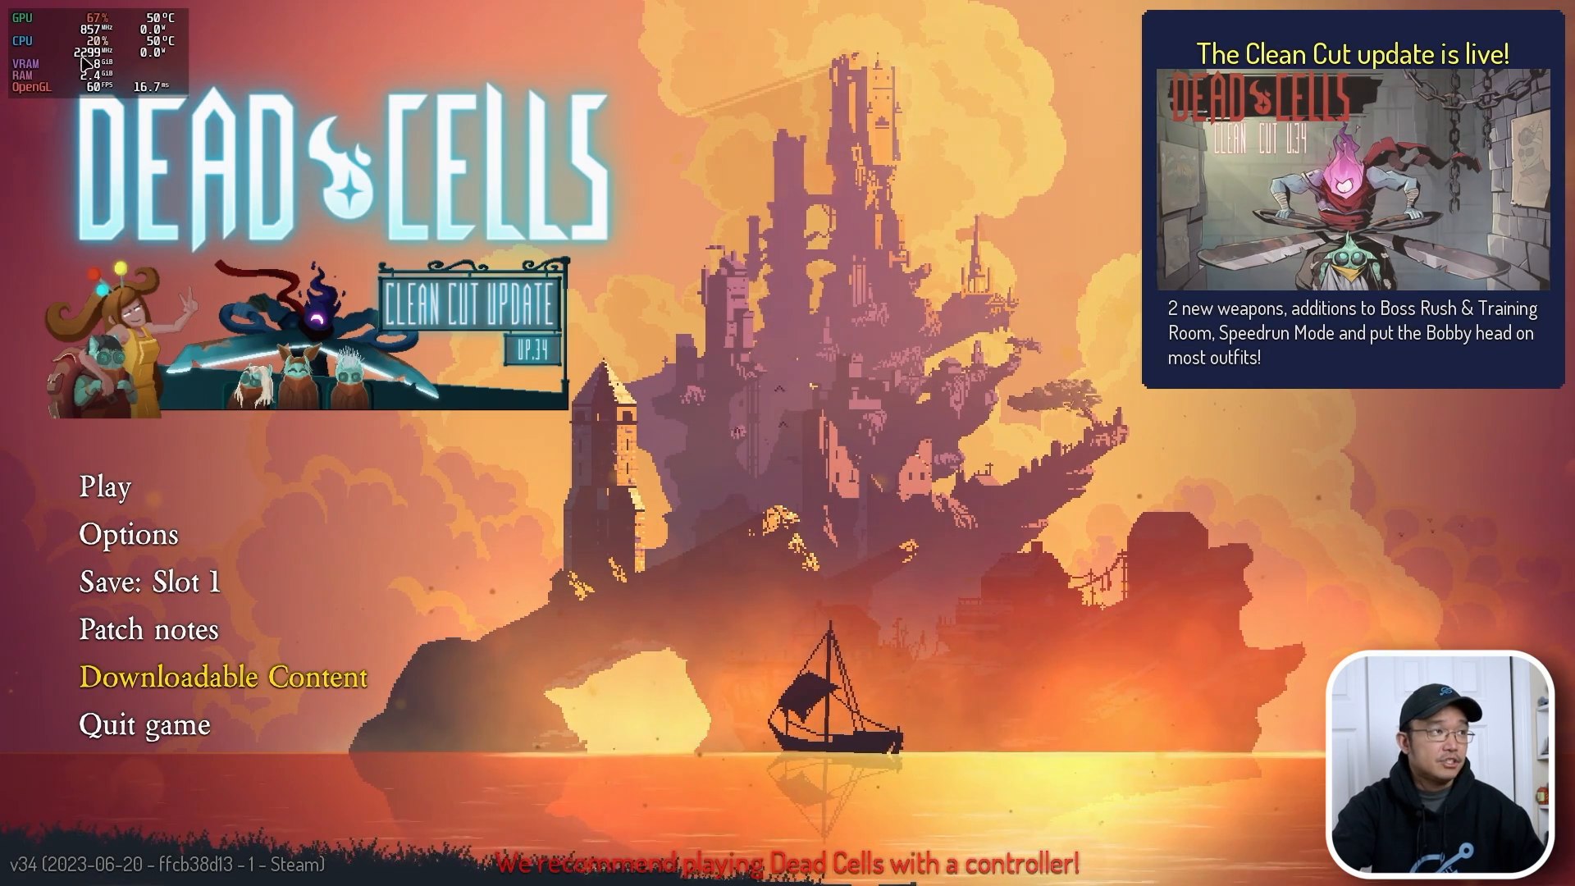
mouse_move(209, 501)
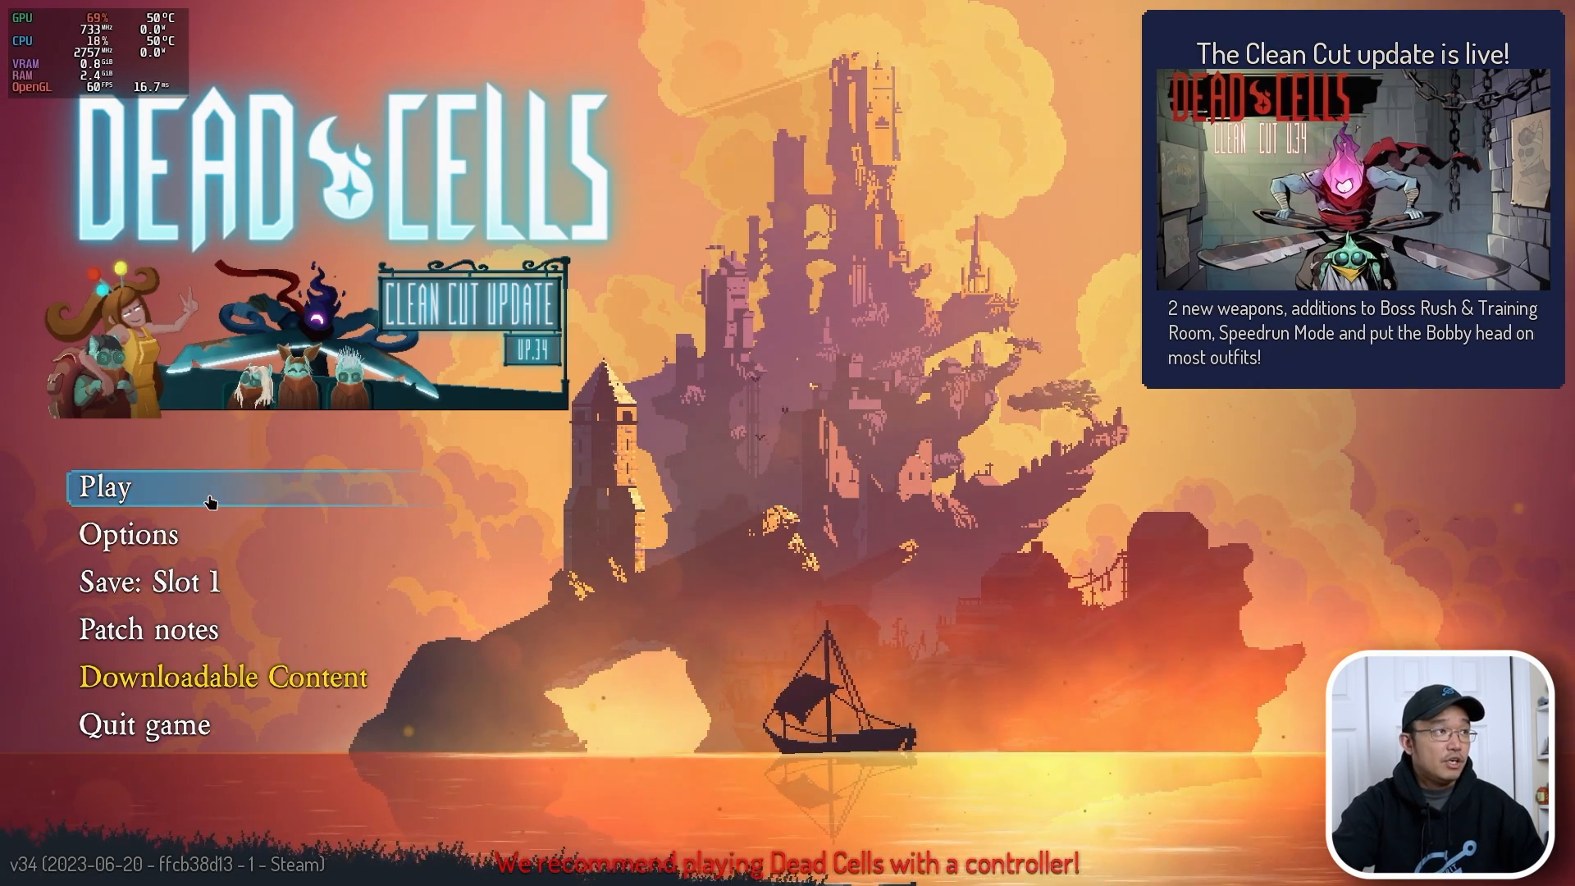
- Start a new Dead Cells run, play briefly, then quit back to the Steam library
left_click(105, 487)
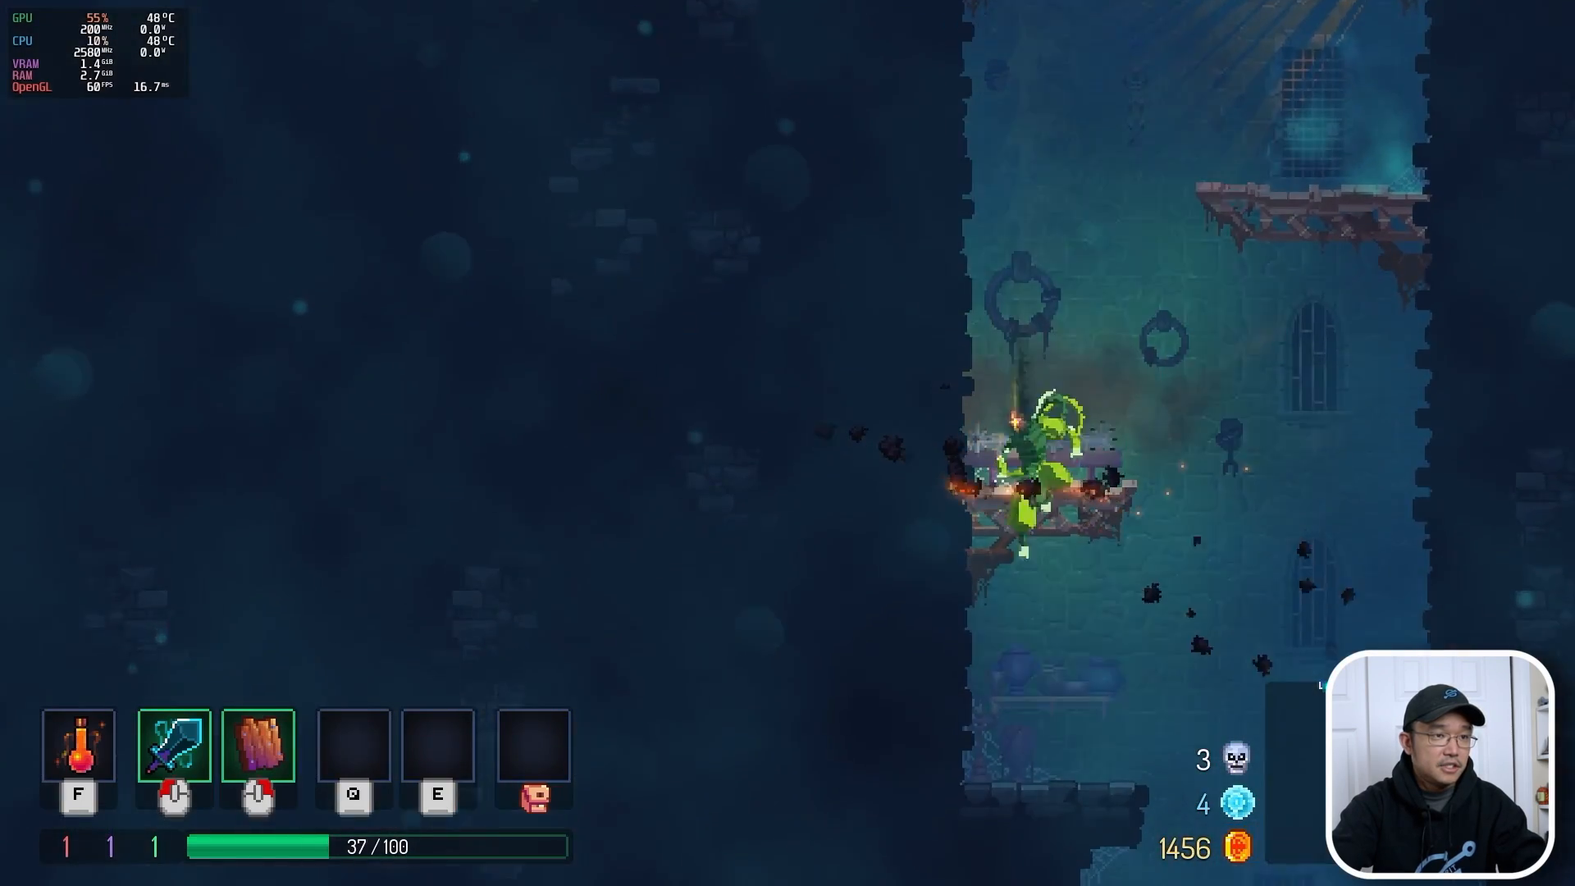
key("Escape")
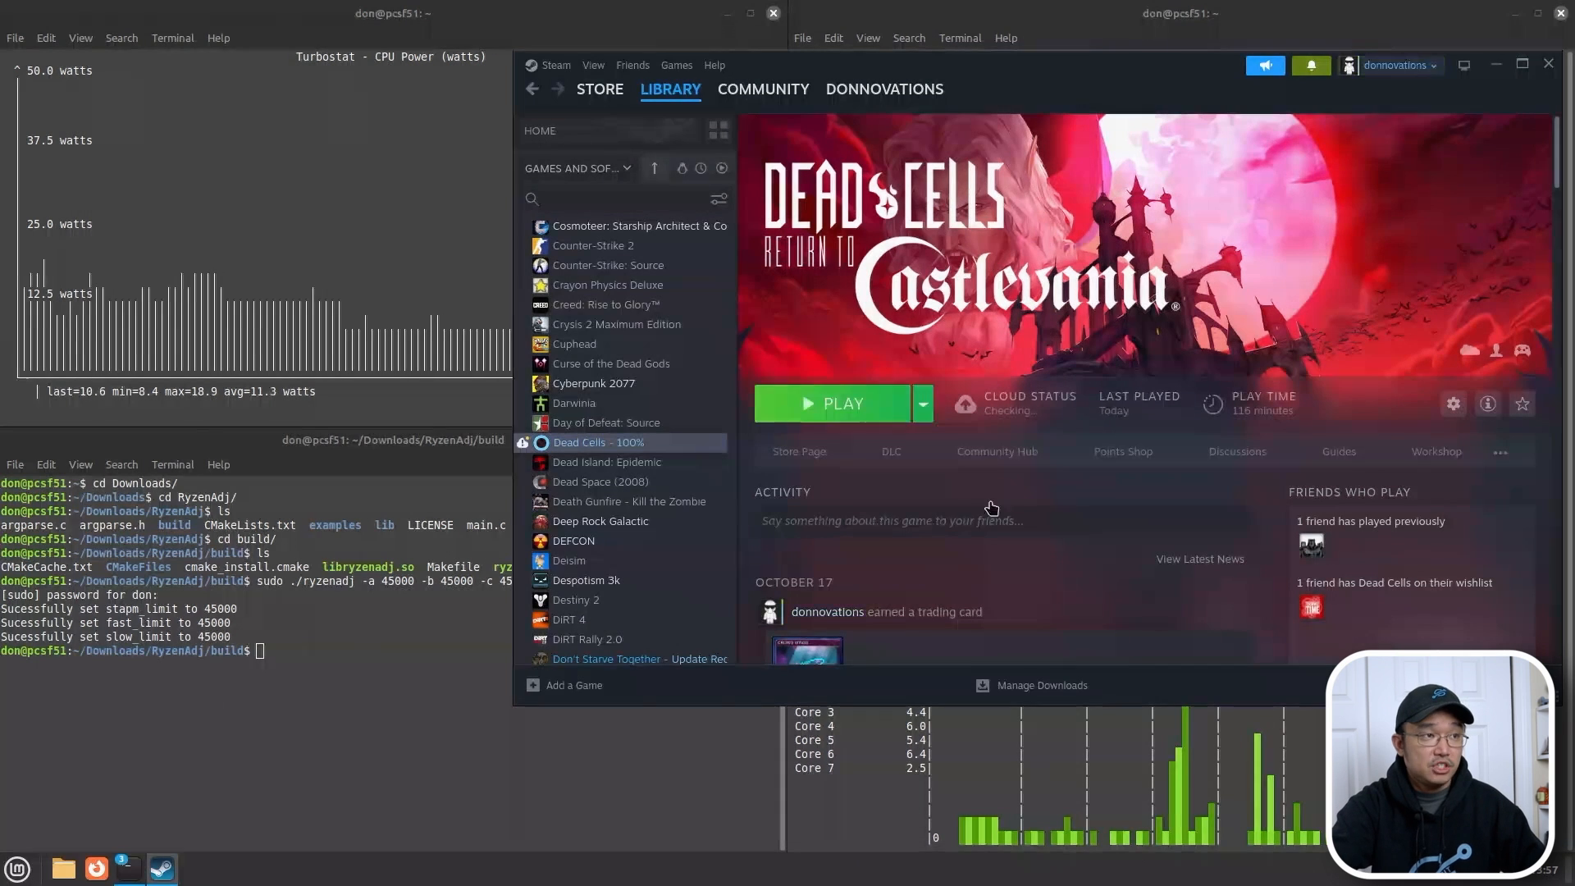
- Select Valheim in the Steam Library list and launch it with PLAY
scroll("down", 3)
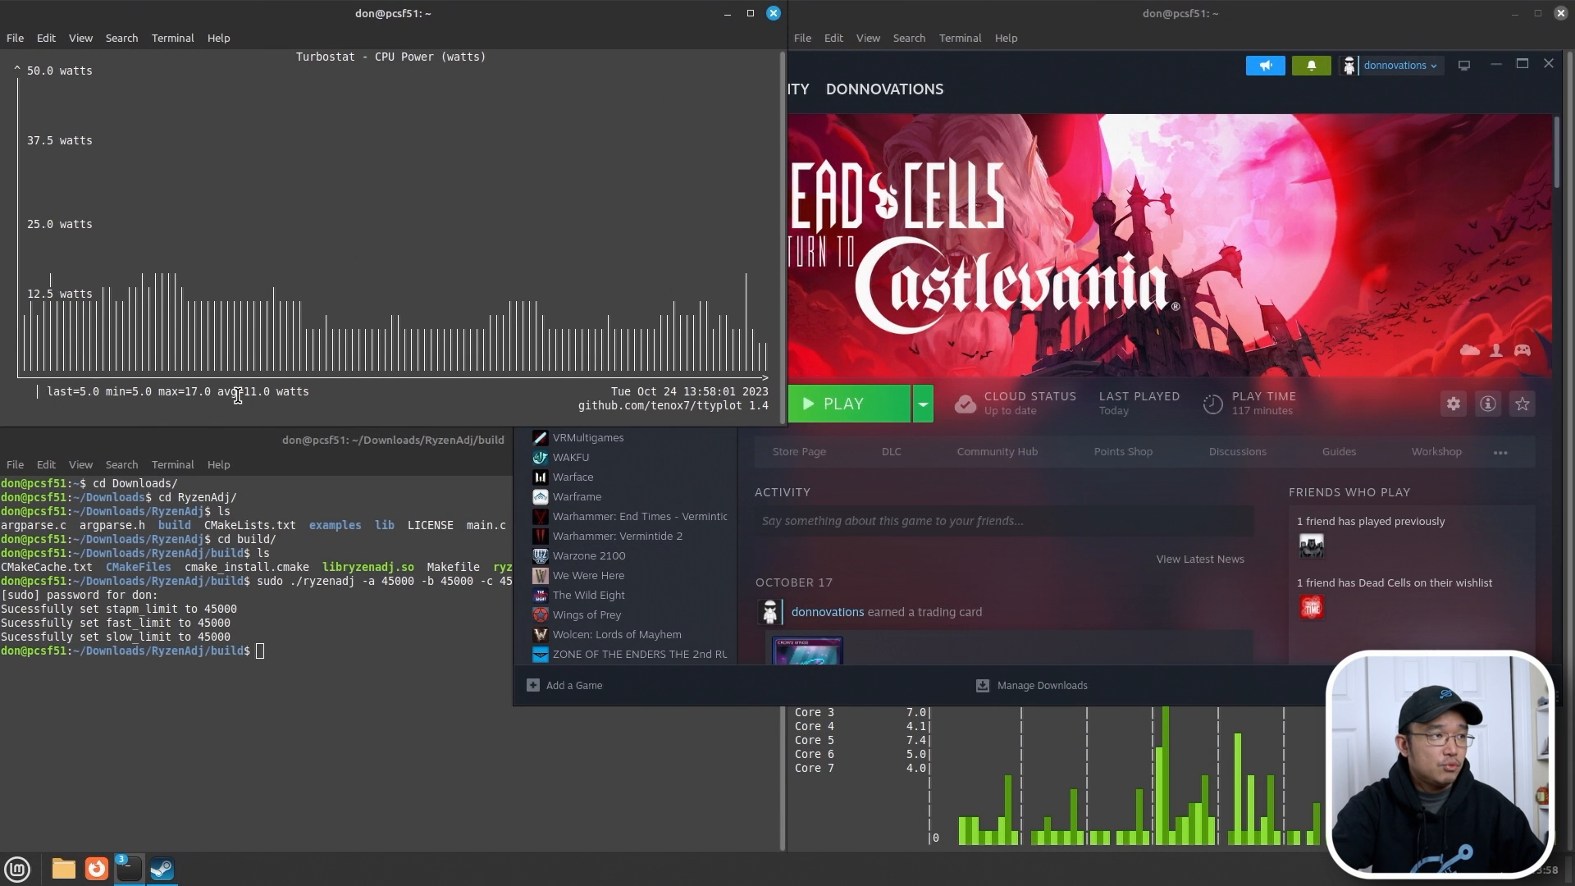
mouse_move(617, 633)
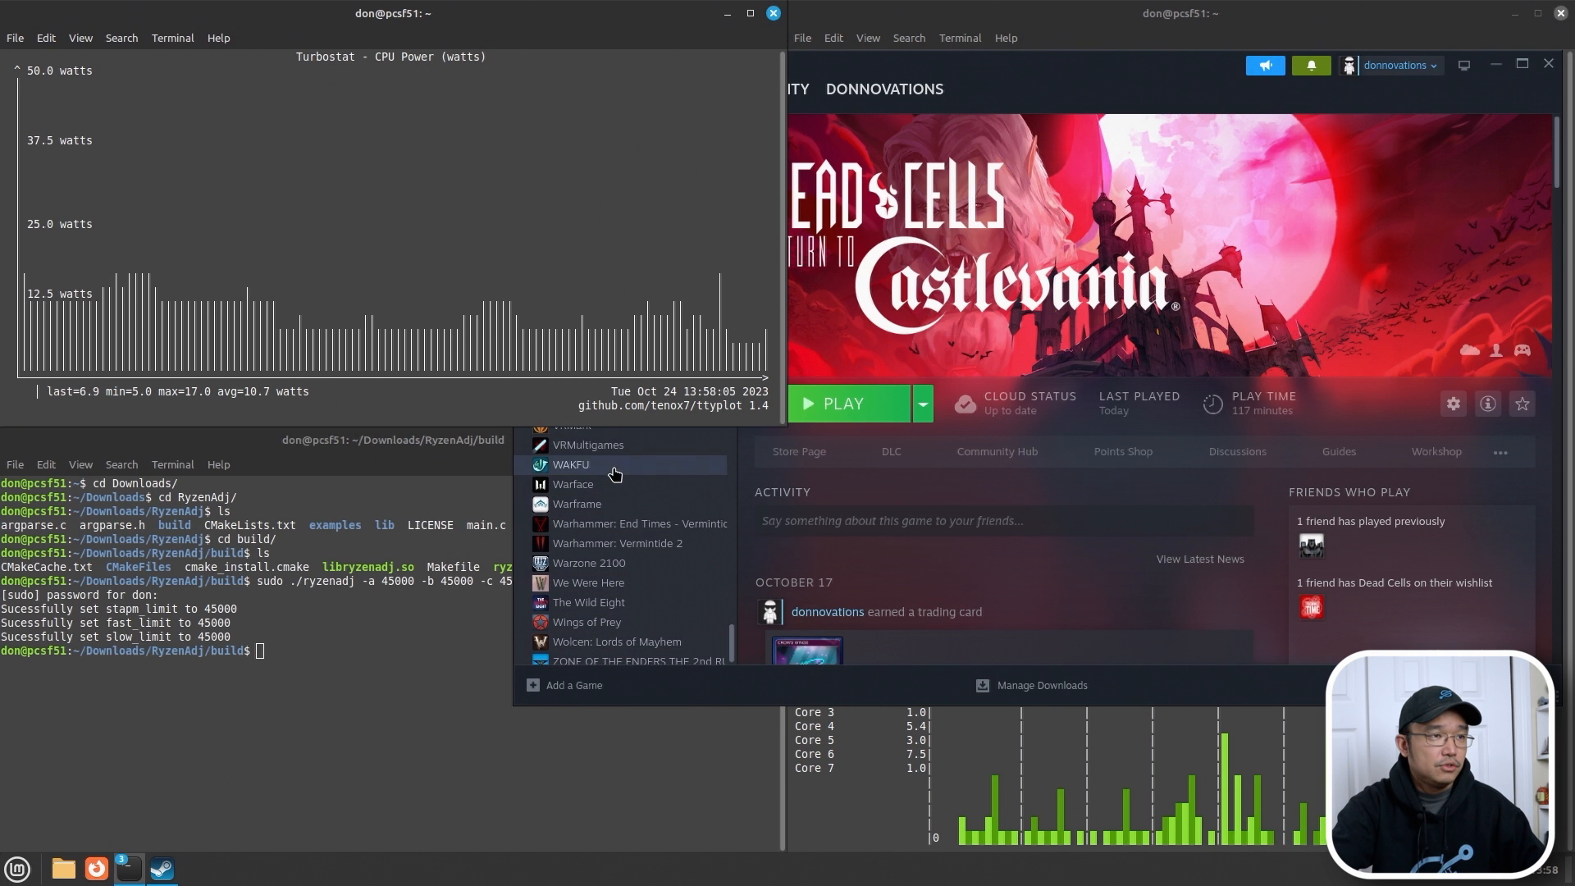
left_click(842, 404)
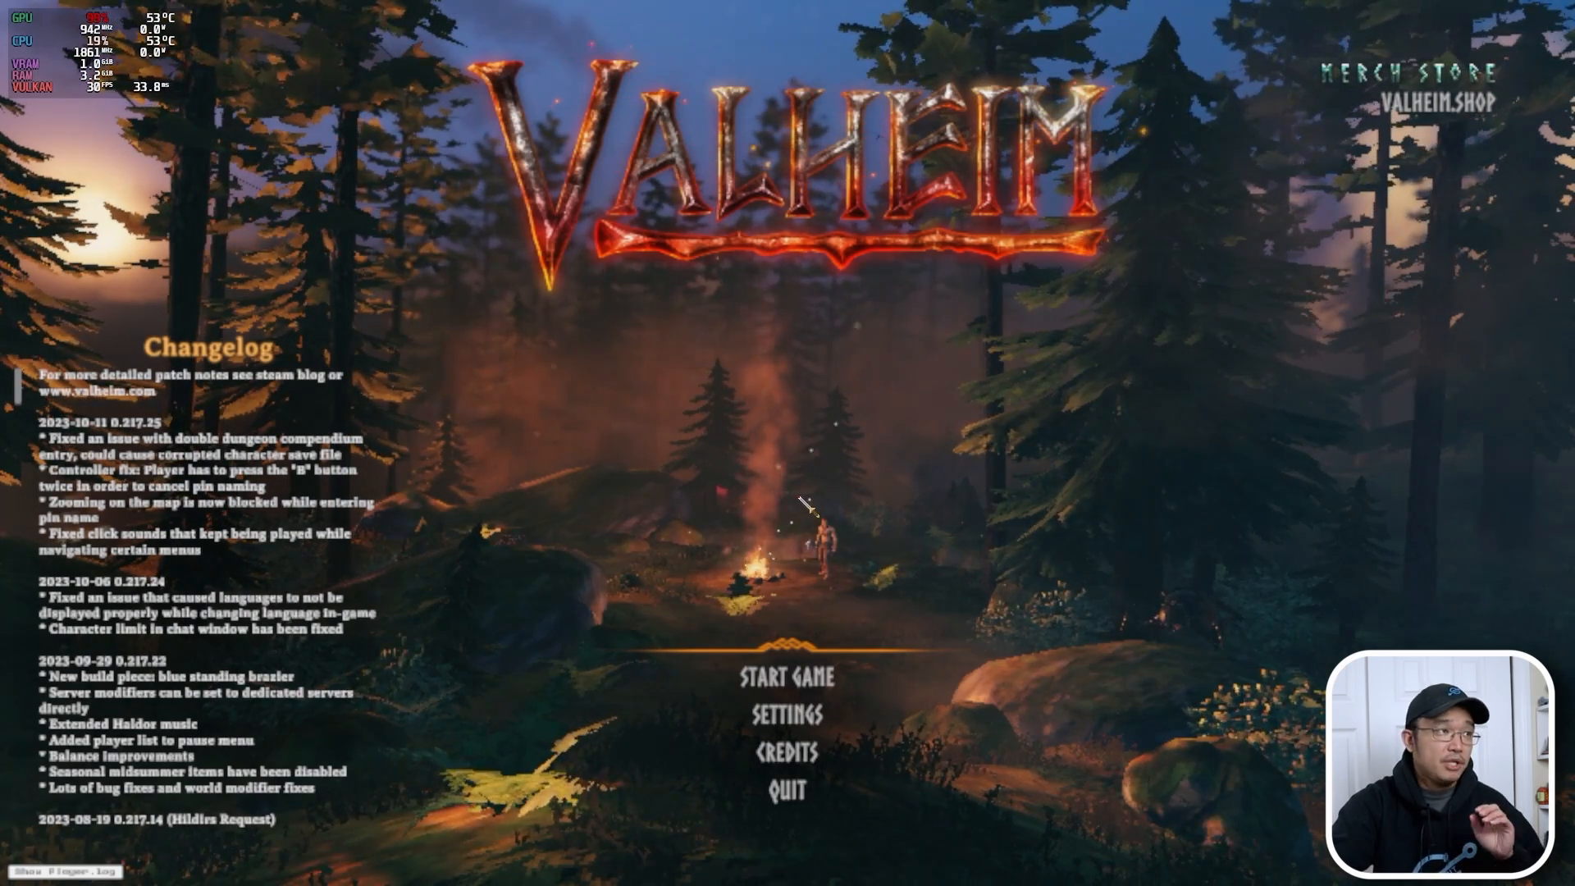
mouse_move(789, 678)
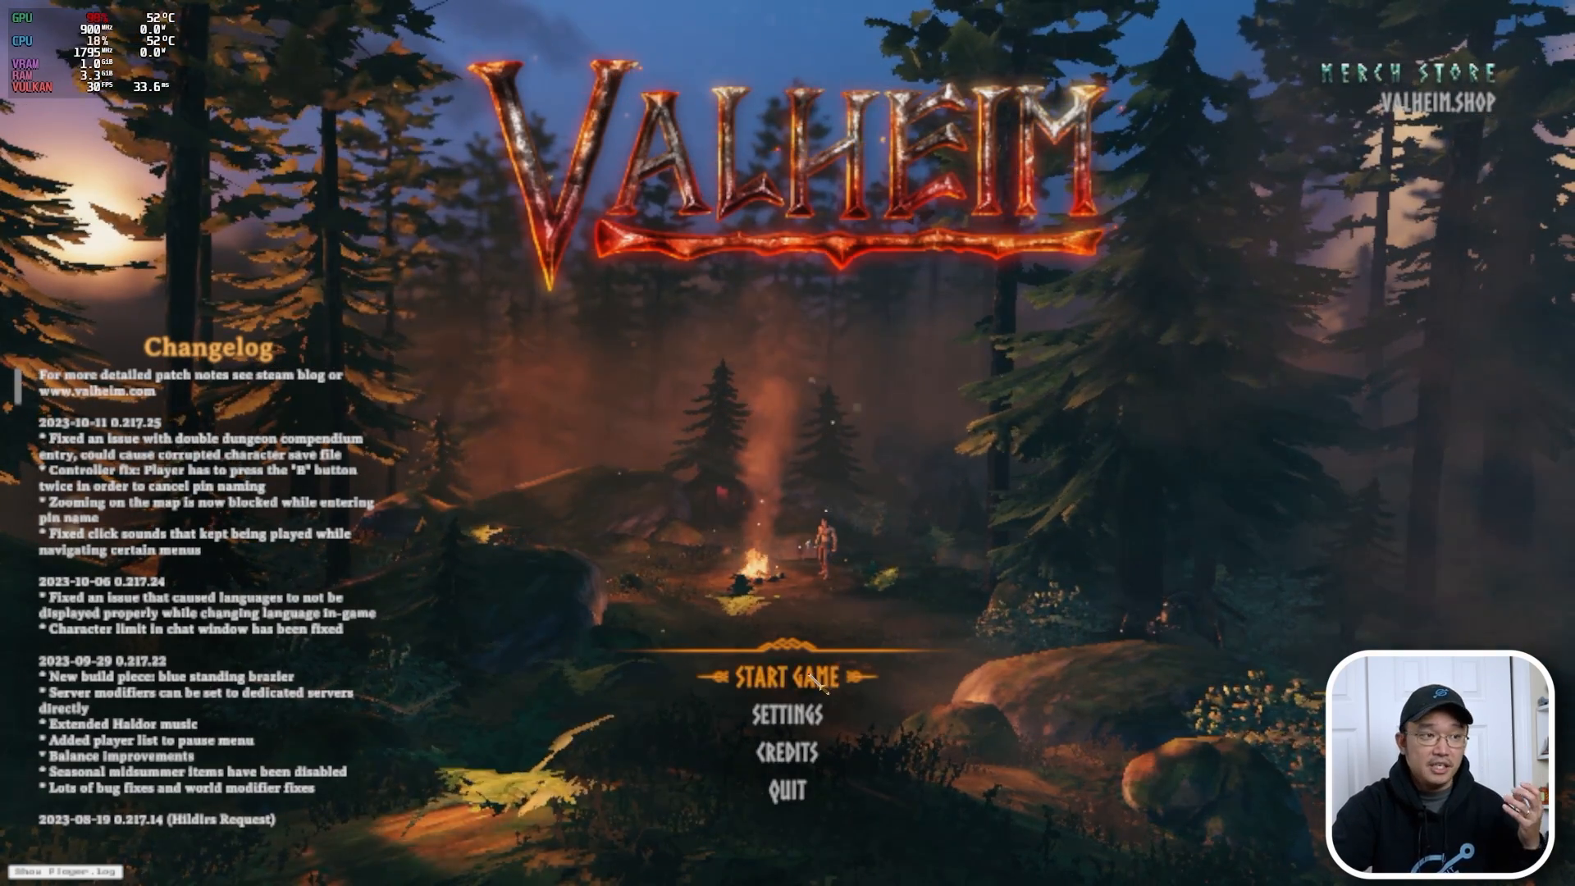
- Choose the Ponytail character and start world 12345 from Valheim's title menu
left_click(785, 678)
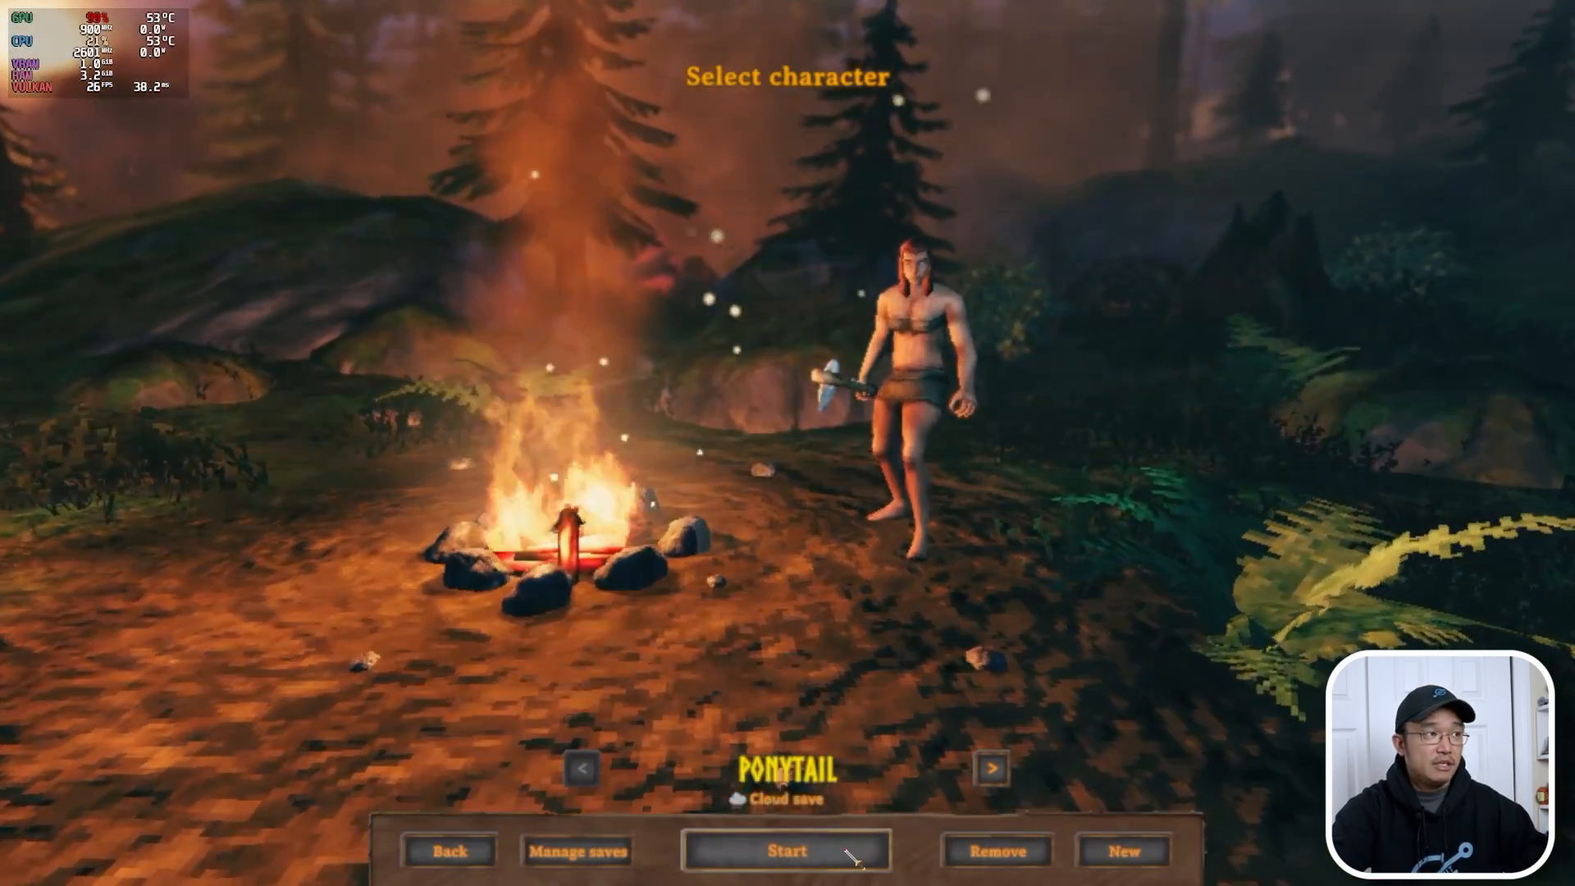
left_click(786, 849)
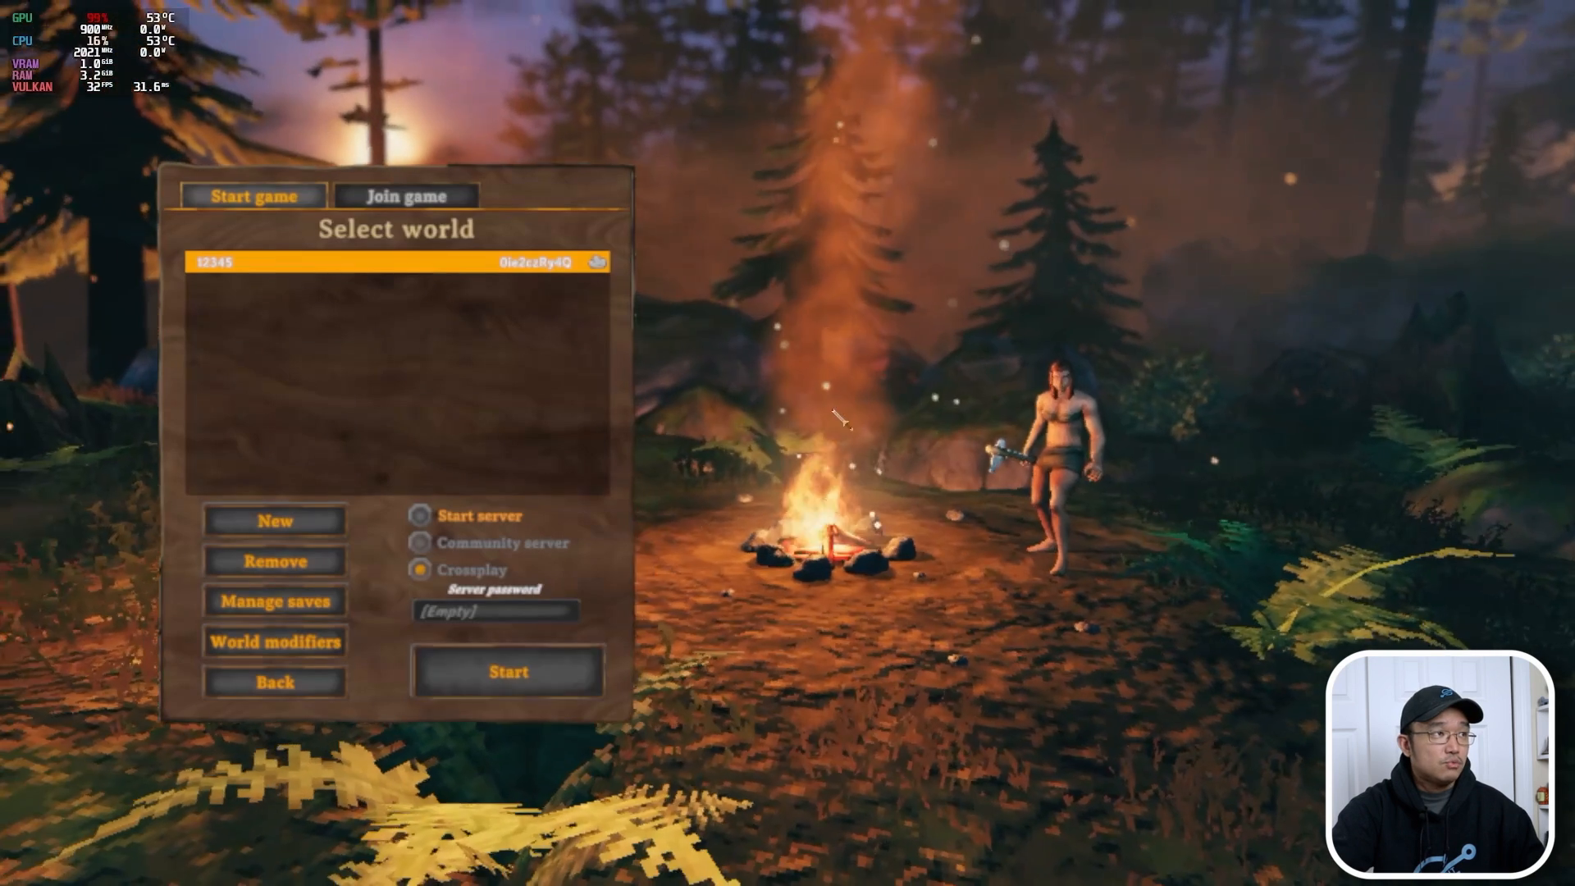
left_click(507, 670)
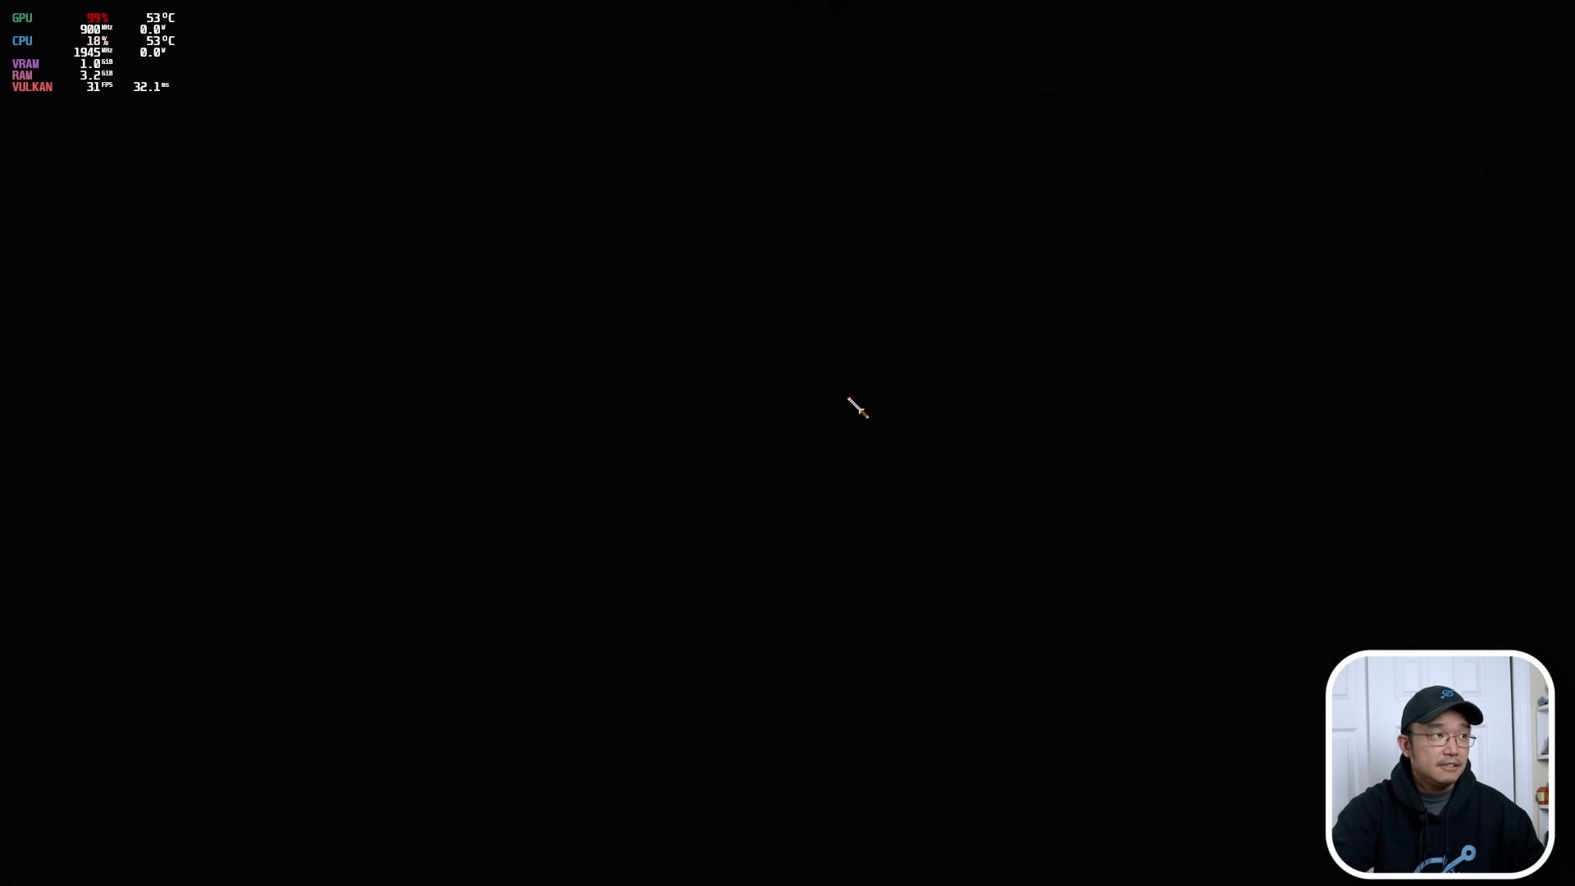
mouse_move(105, 21)
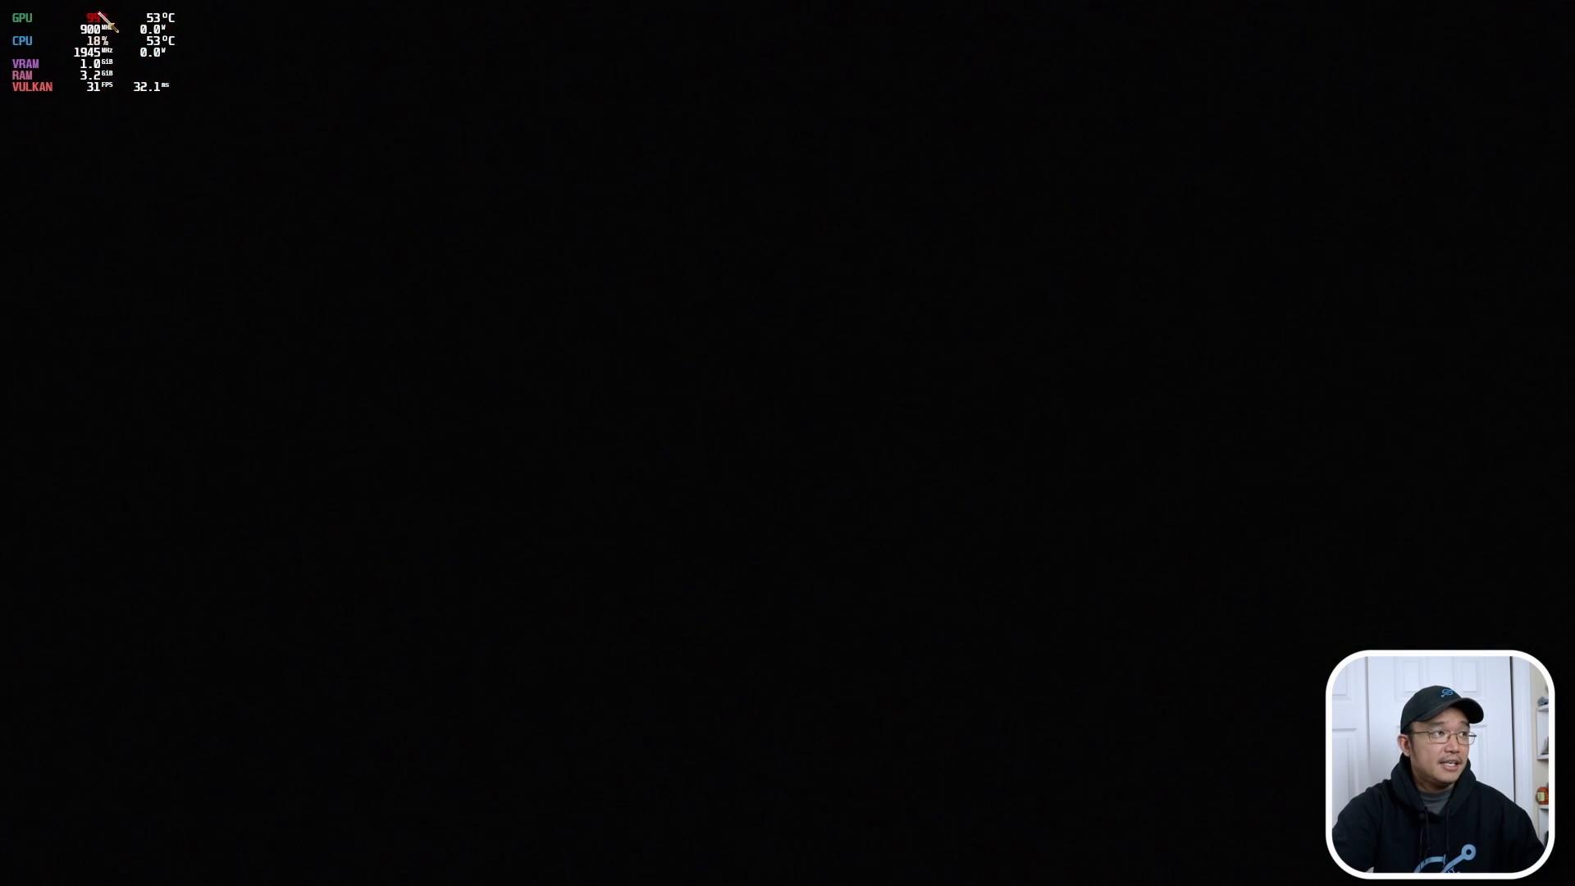